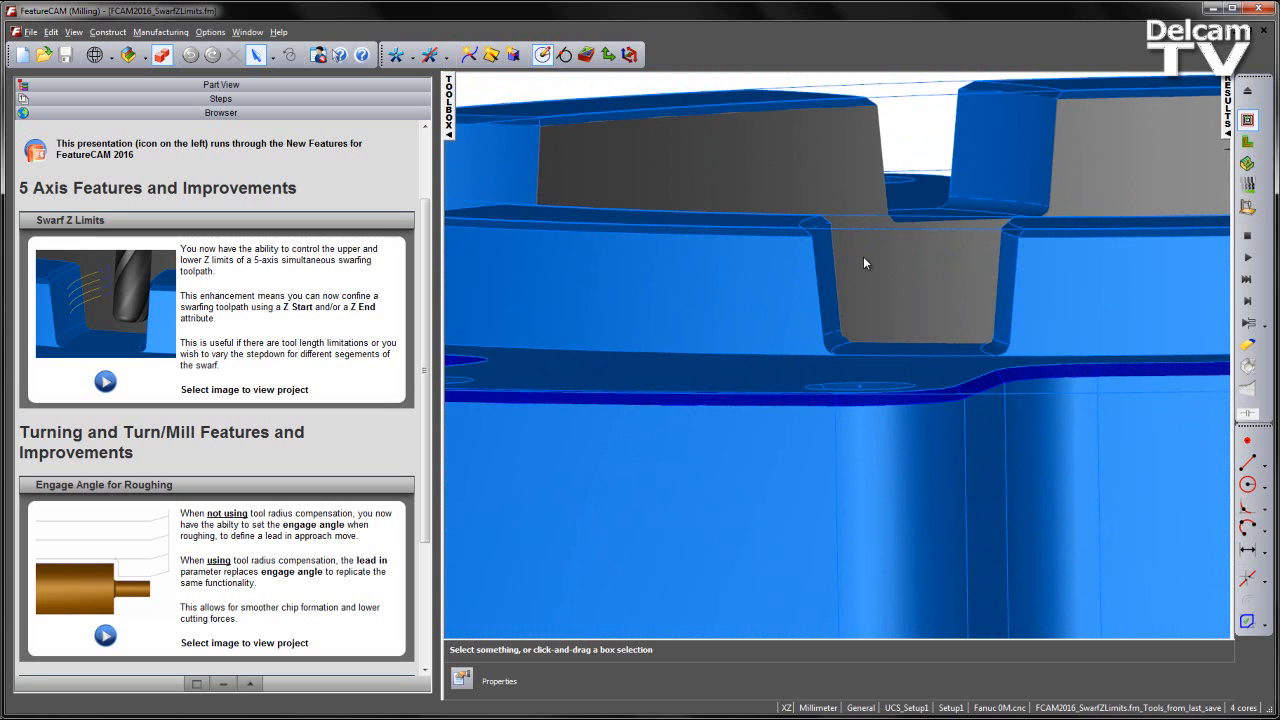
{"action": "mouse_move", "coordinate": [831, 361]}
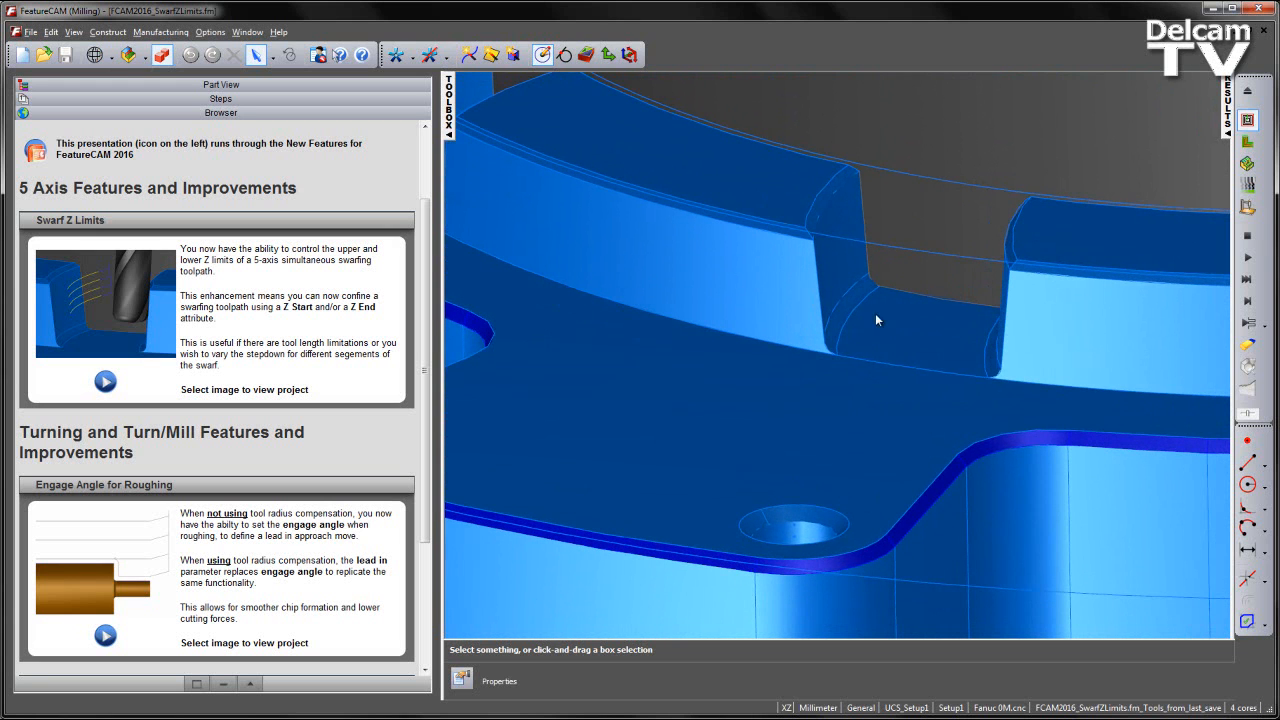
{"action": "mouse_move", "coordinate": [870, 203]}
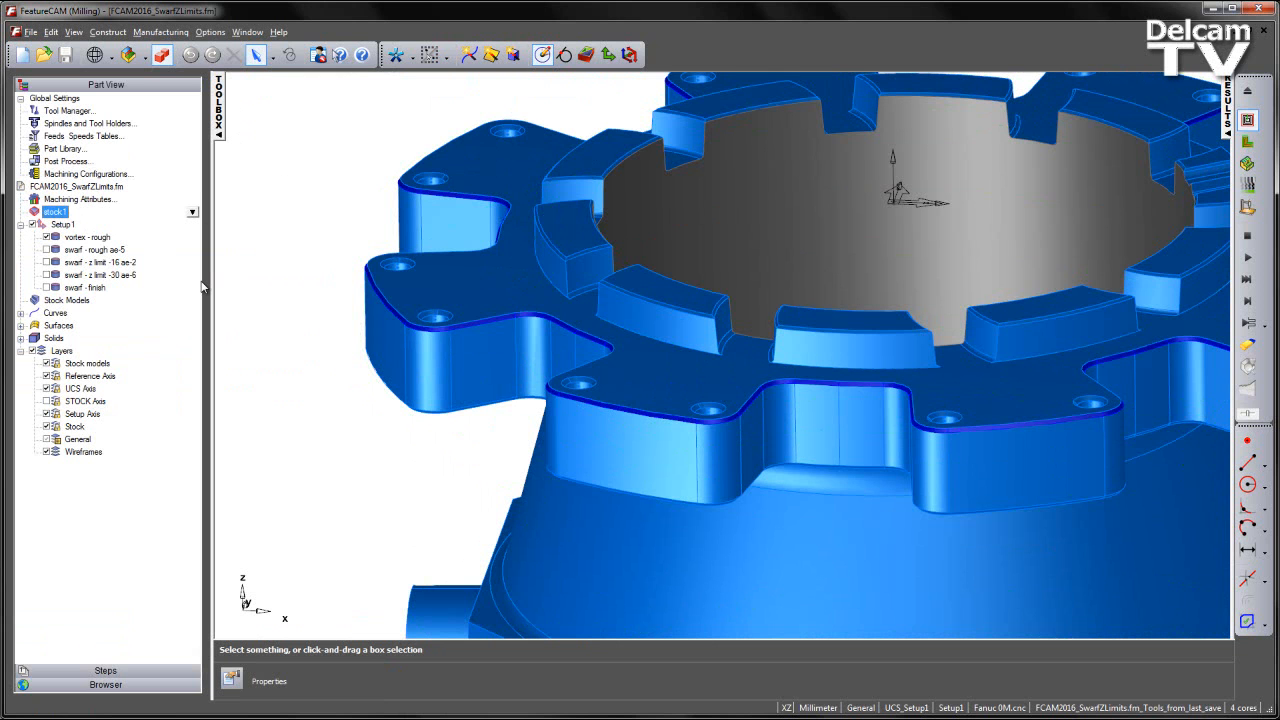
Select and review the vortex - rough operation's properties
{"action": "left_click", "coordinate": [90, 237]}
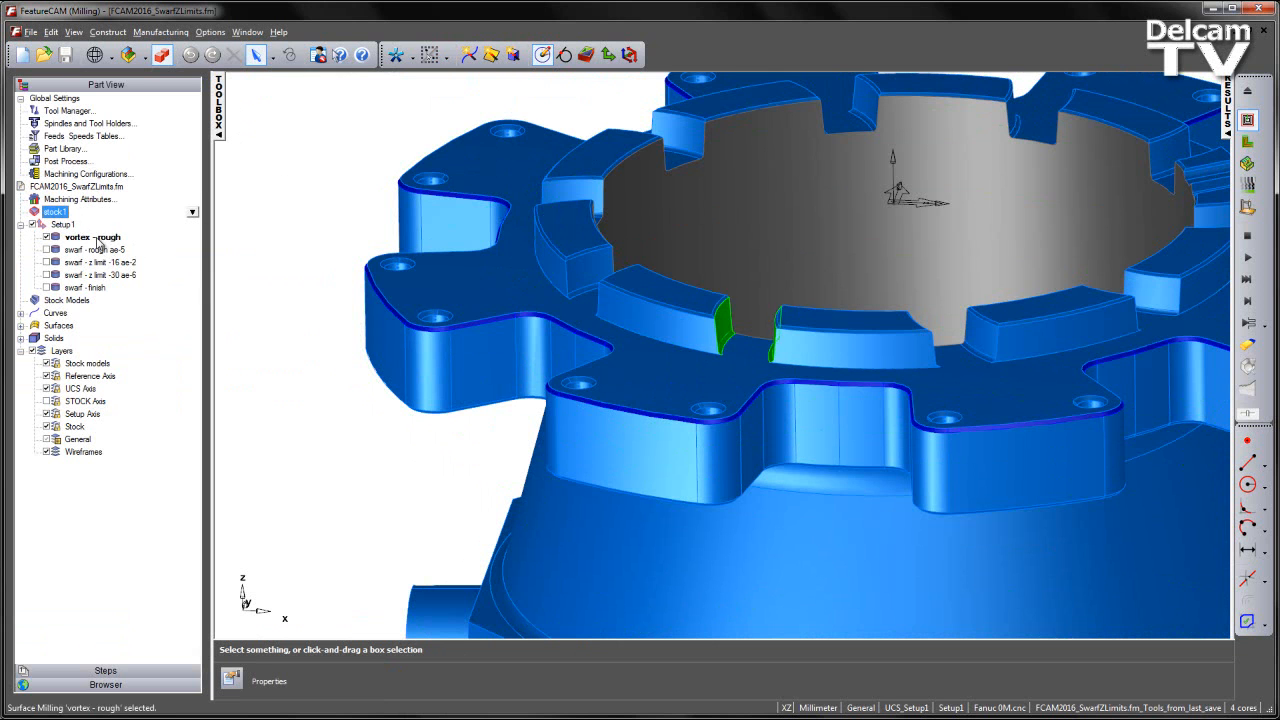
{"action": "double_click", "coordinate": [85, 237]}
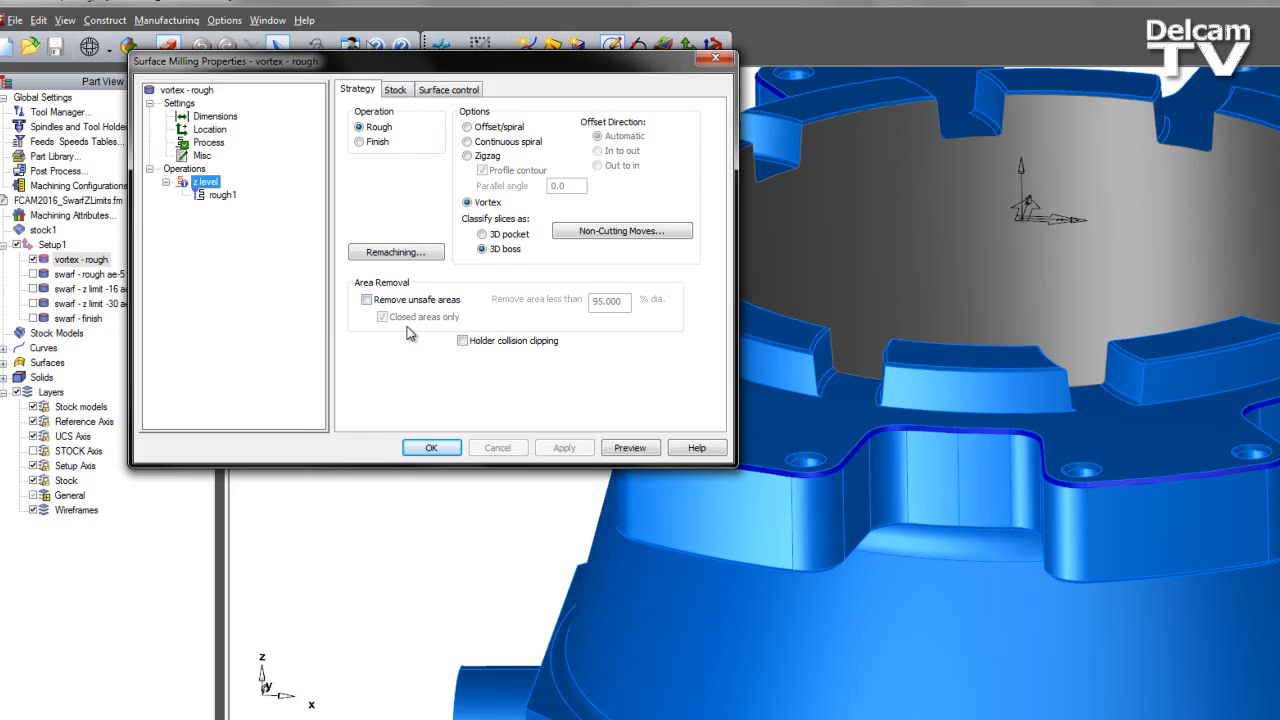
{"action": "left_click", "coordinate": [431, 447]}
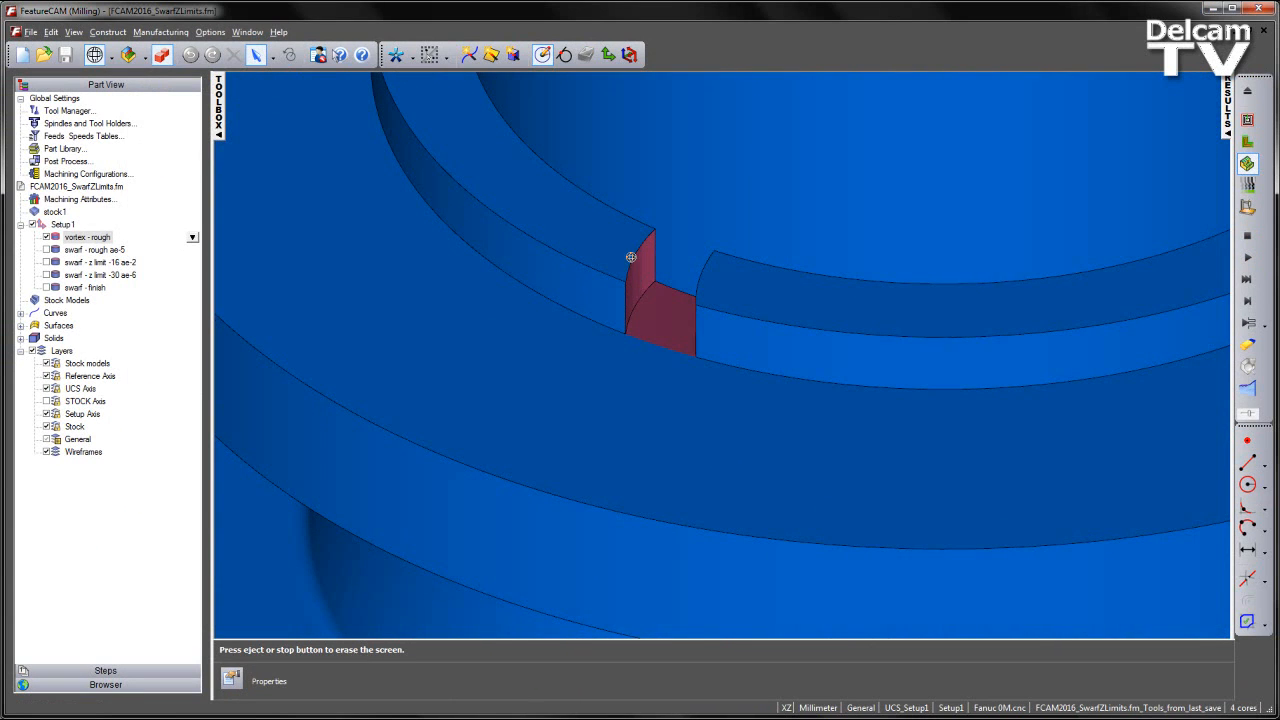
Adopt the vortex - rough simulation result as the starting stock
{"action": "left_click", "coordinate": [73, 32]}
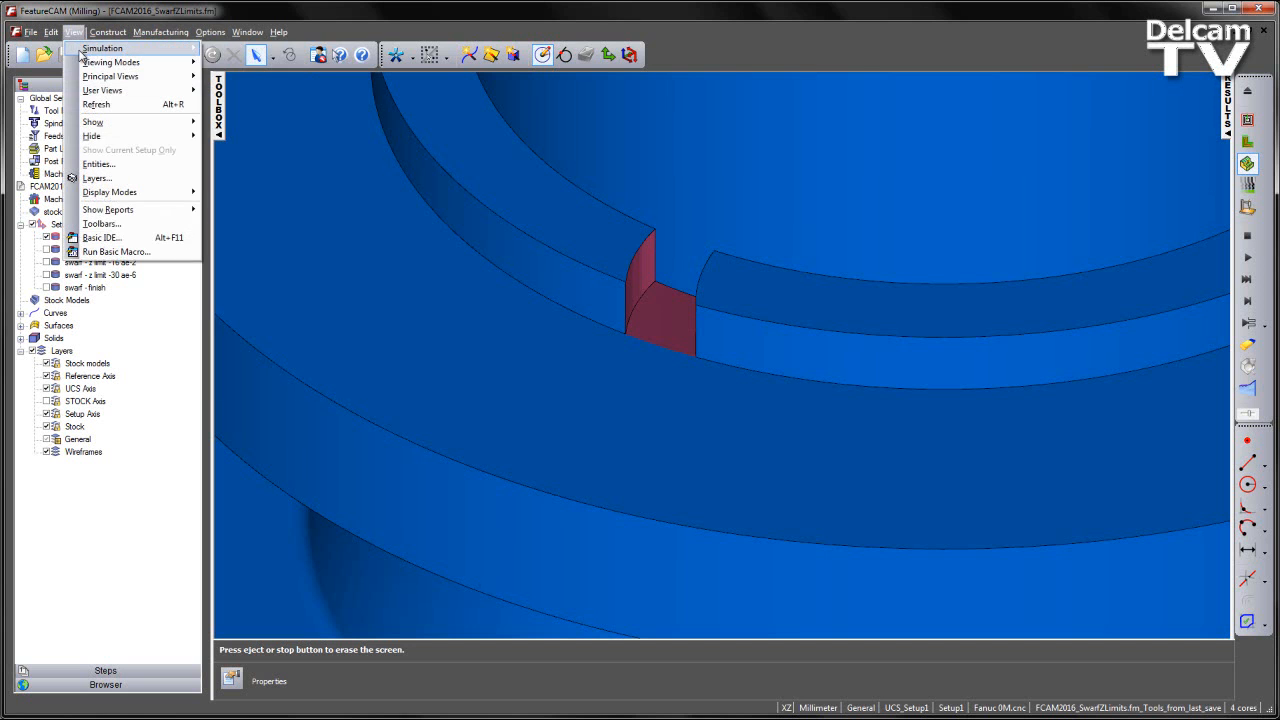
{"action": "left_click", "coordinate": [103, 48]}
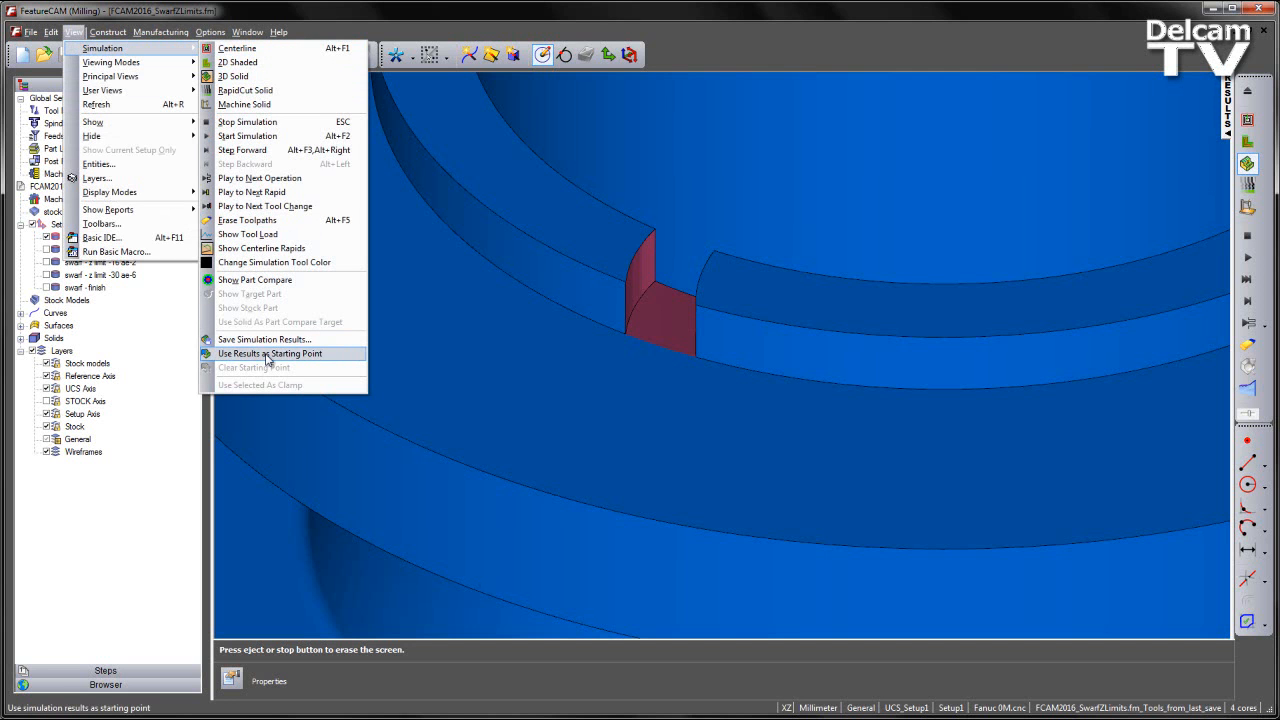
{"action": "left_click", "coordinate": [269, 353]}
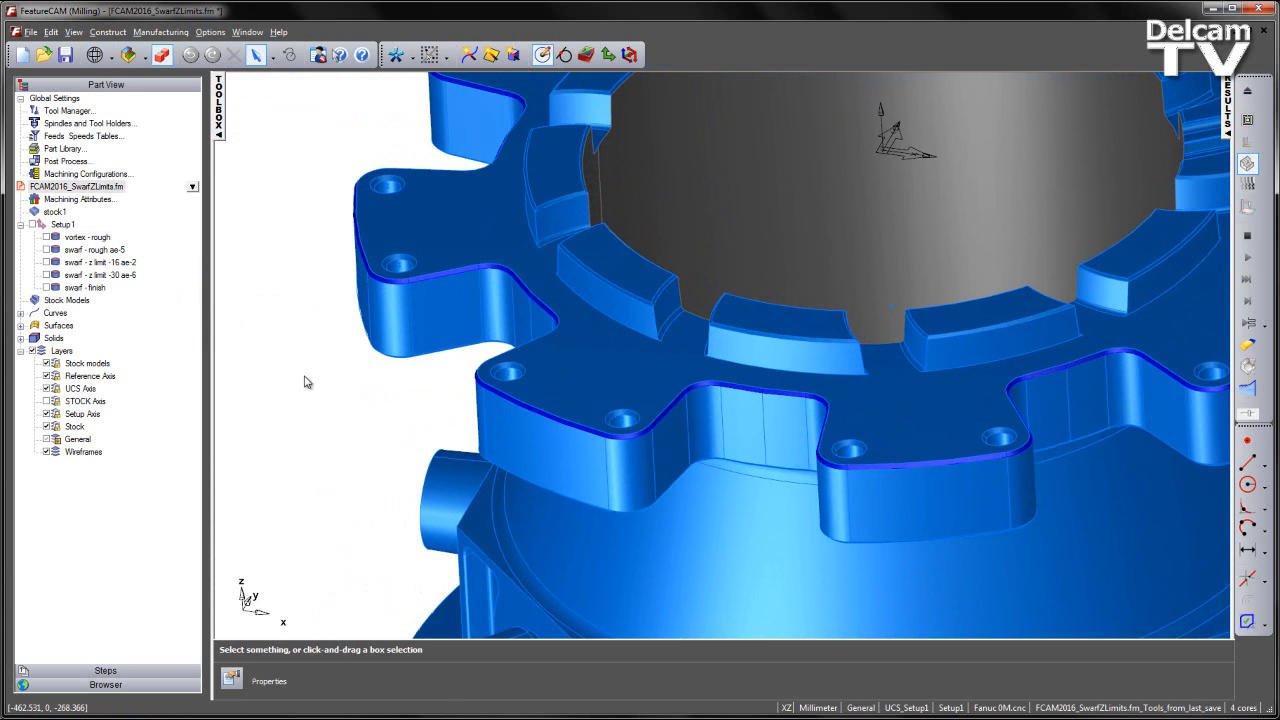
Enable swarf - rough ae-5 and review finish2's Multiple Cuts with Z increment 5
{"action": "left_click", "coordinate": [95, 249]}
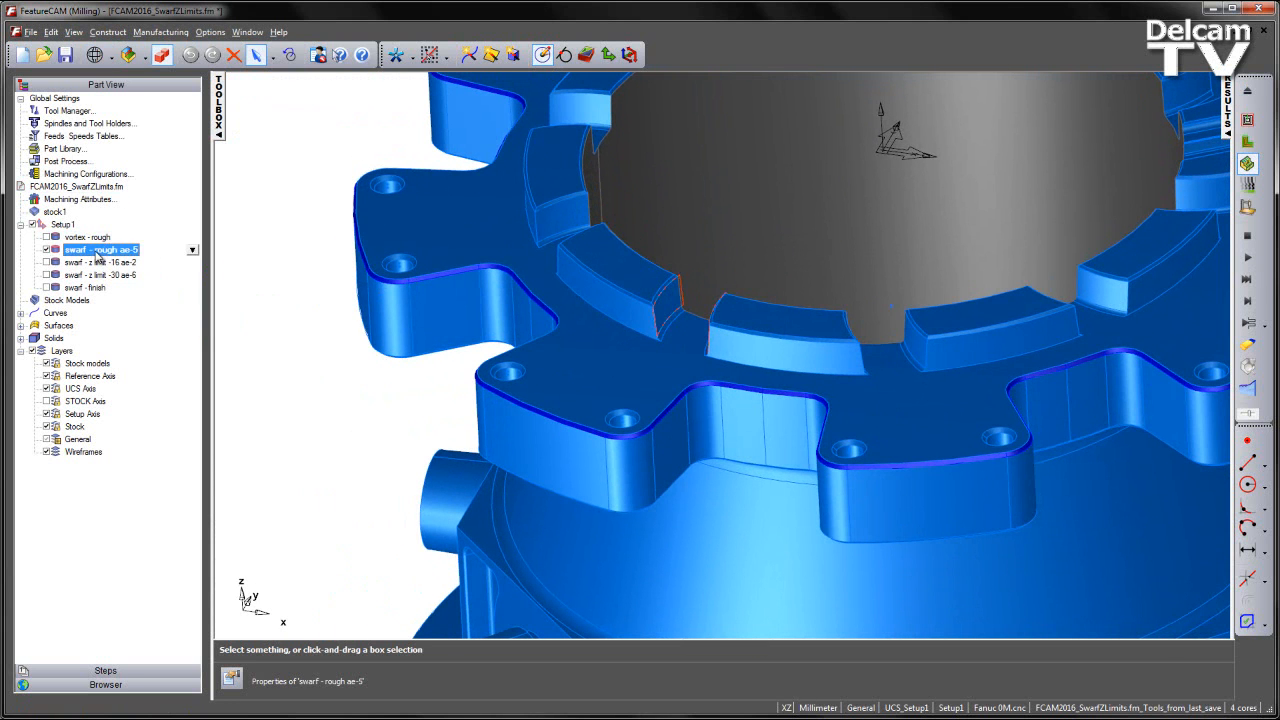
{"action": "double_click", "coordinate": [100, 249]}
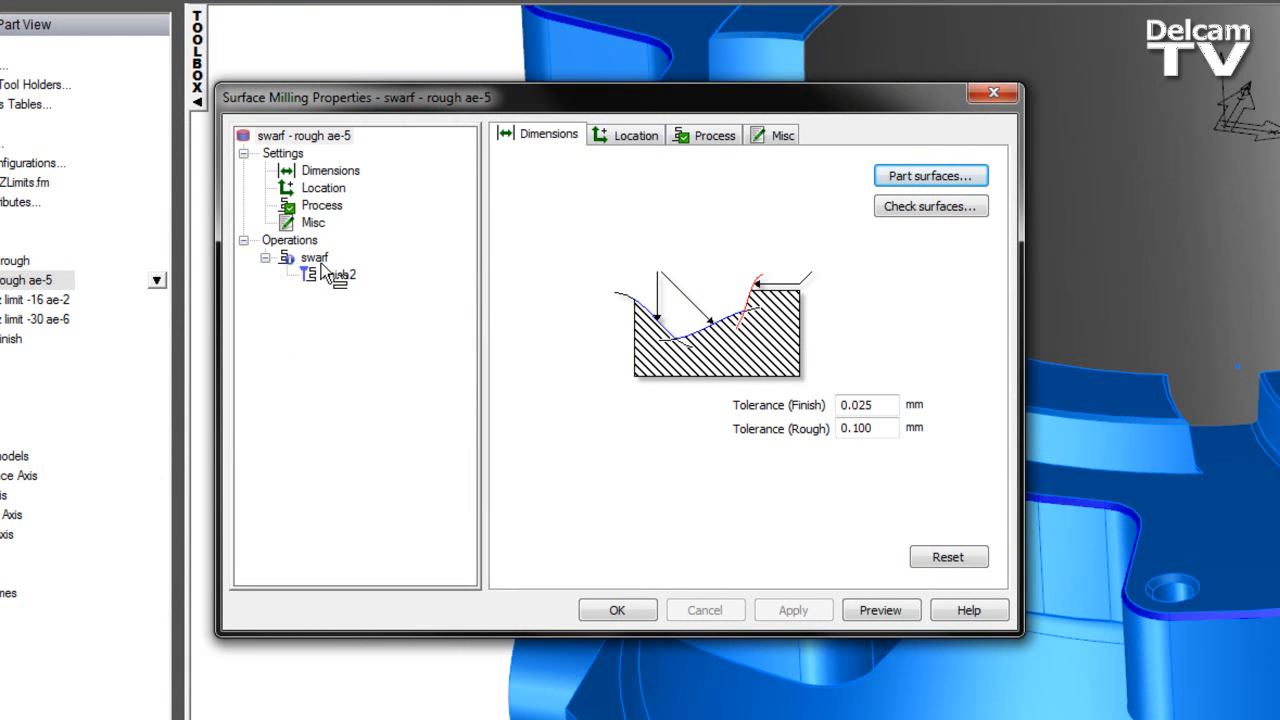
{"action": "left_click", "coordinate": [340, 274]}
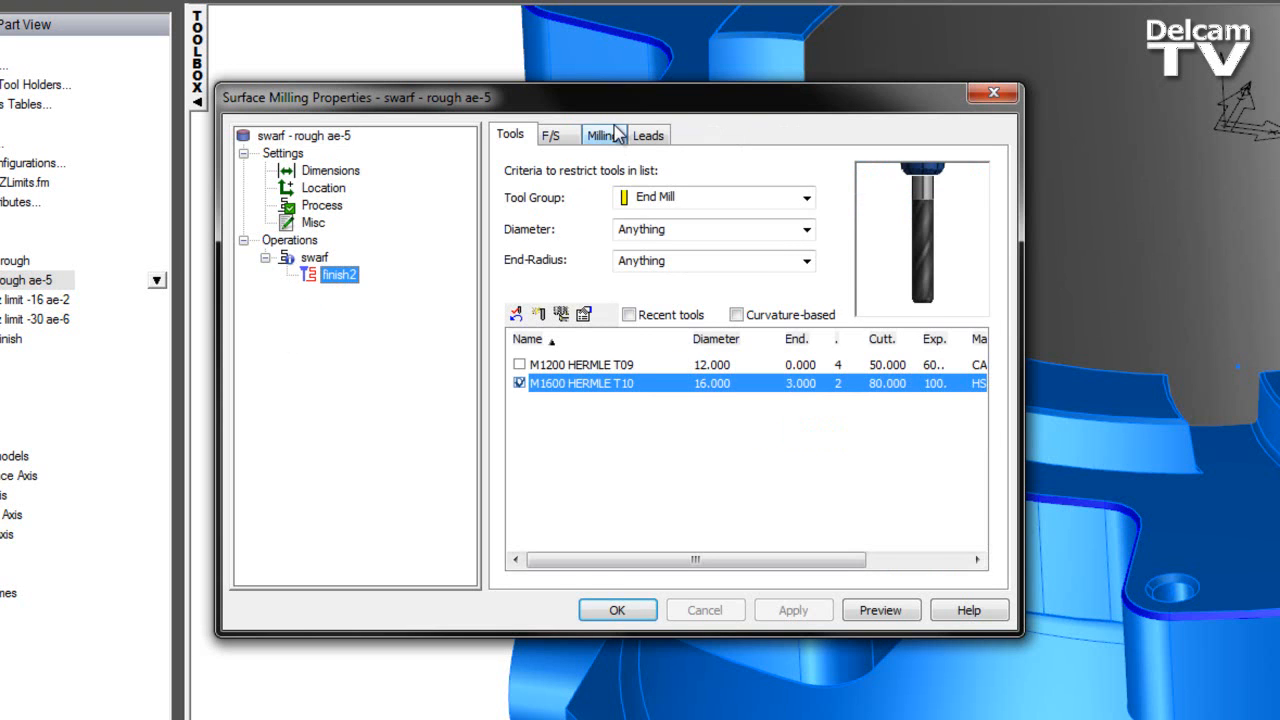
{"action": "left_click", "coordinate": [602, 134]}
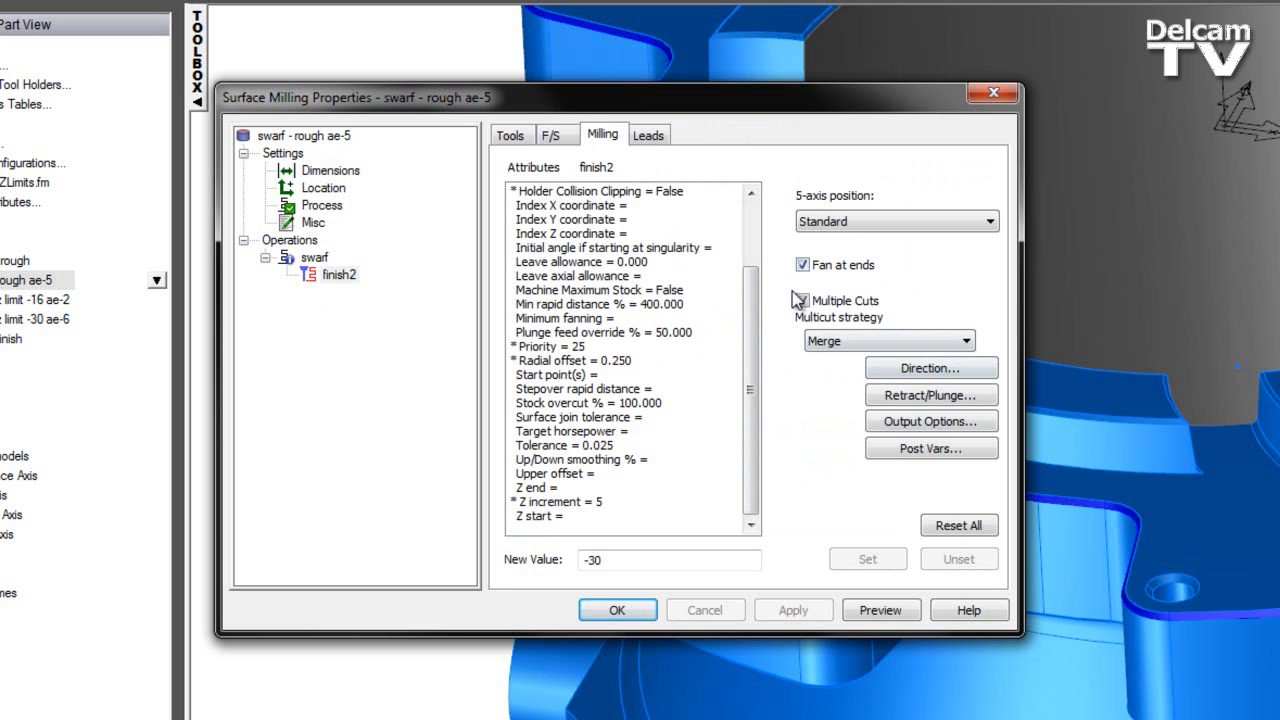
{"action": "left_click", "coordinate": [802, 300]}
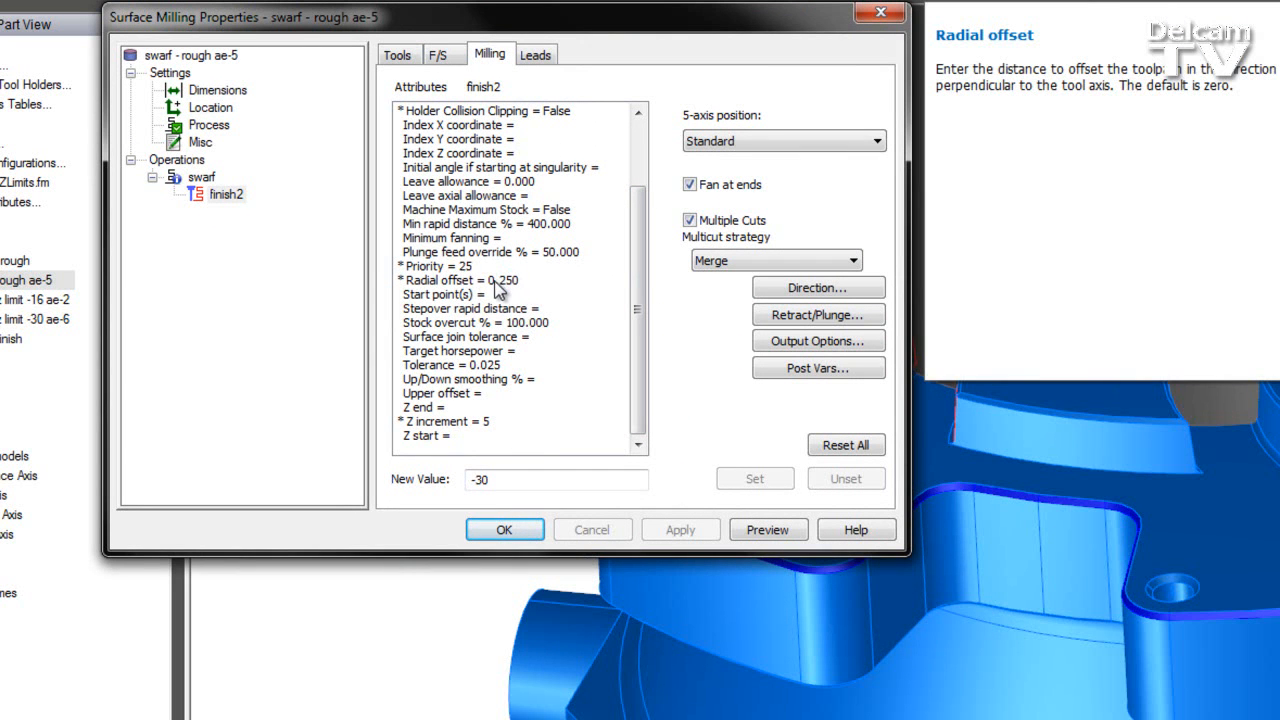
{"action": "left_click", "coordinate": [453, 294]}
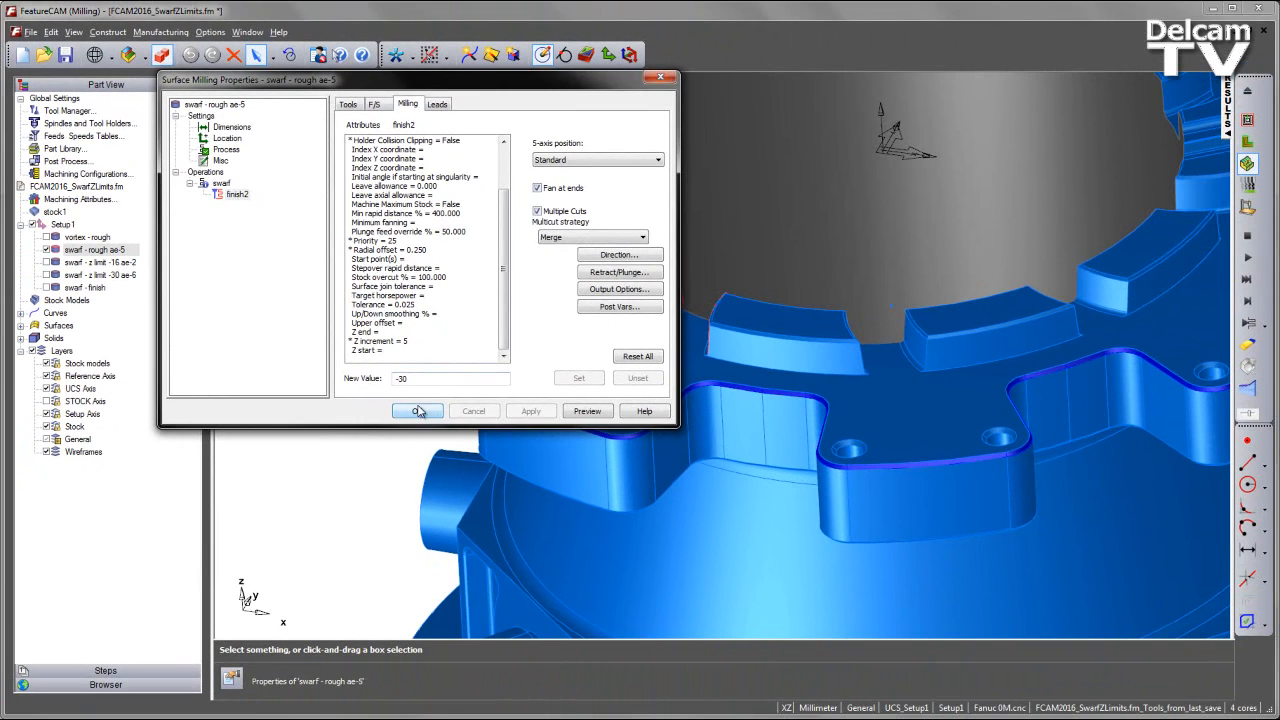
{"action": "left_click", "coordinate": [417, 411]}
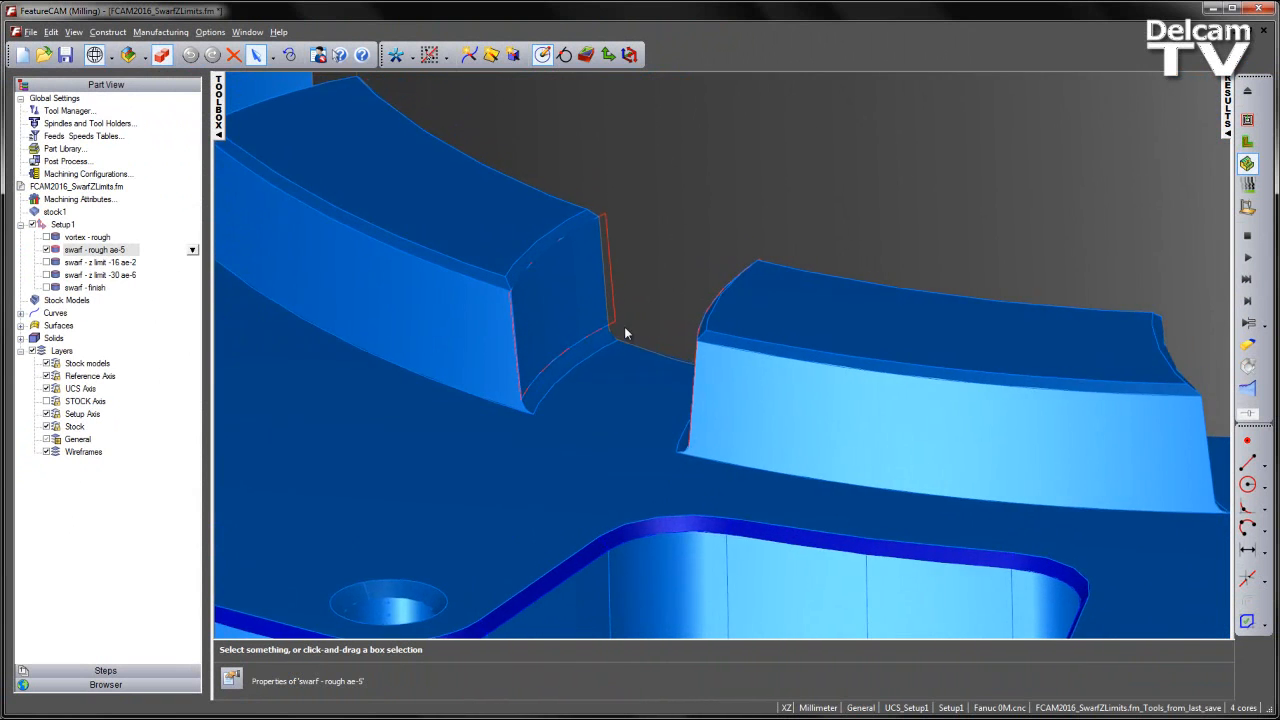
Show the swarf roughing centerline toolpath as stacked passes on both tapered walls
{"action": "left_click", "coordinate": [74, 31]}
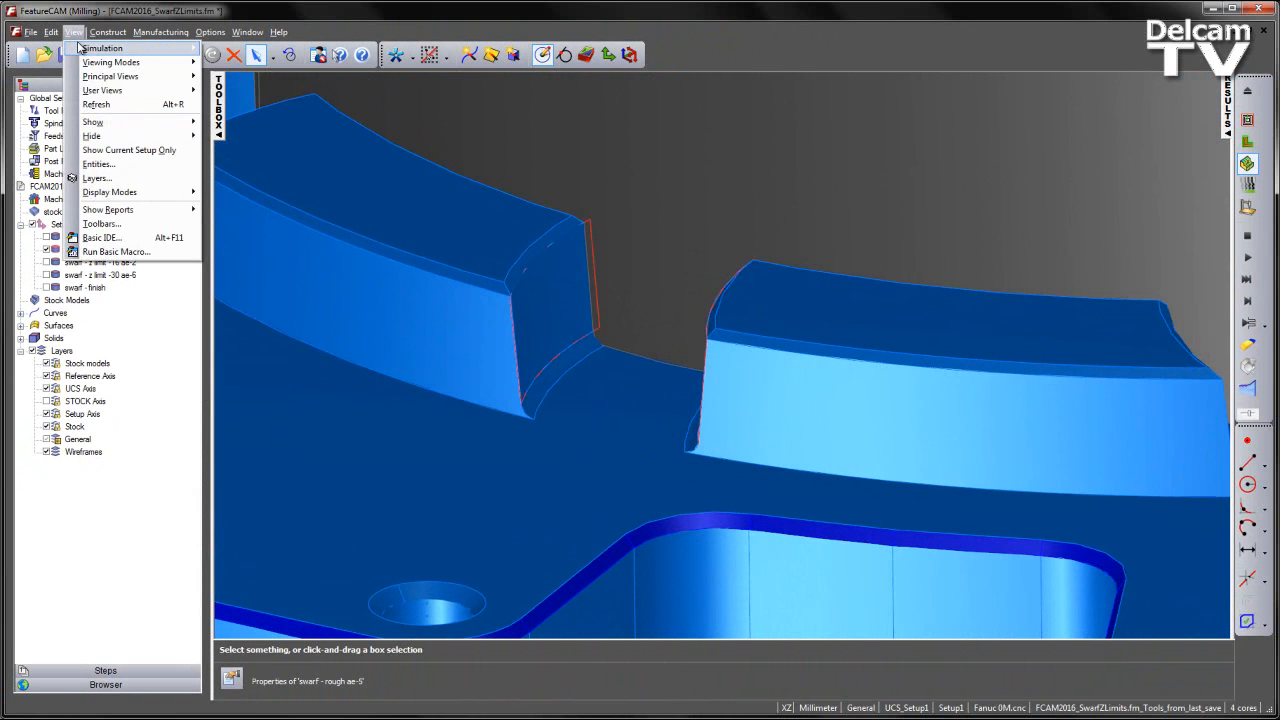
{"action": "left_click", "coordinate": [102, 48]}
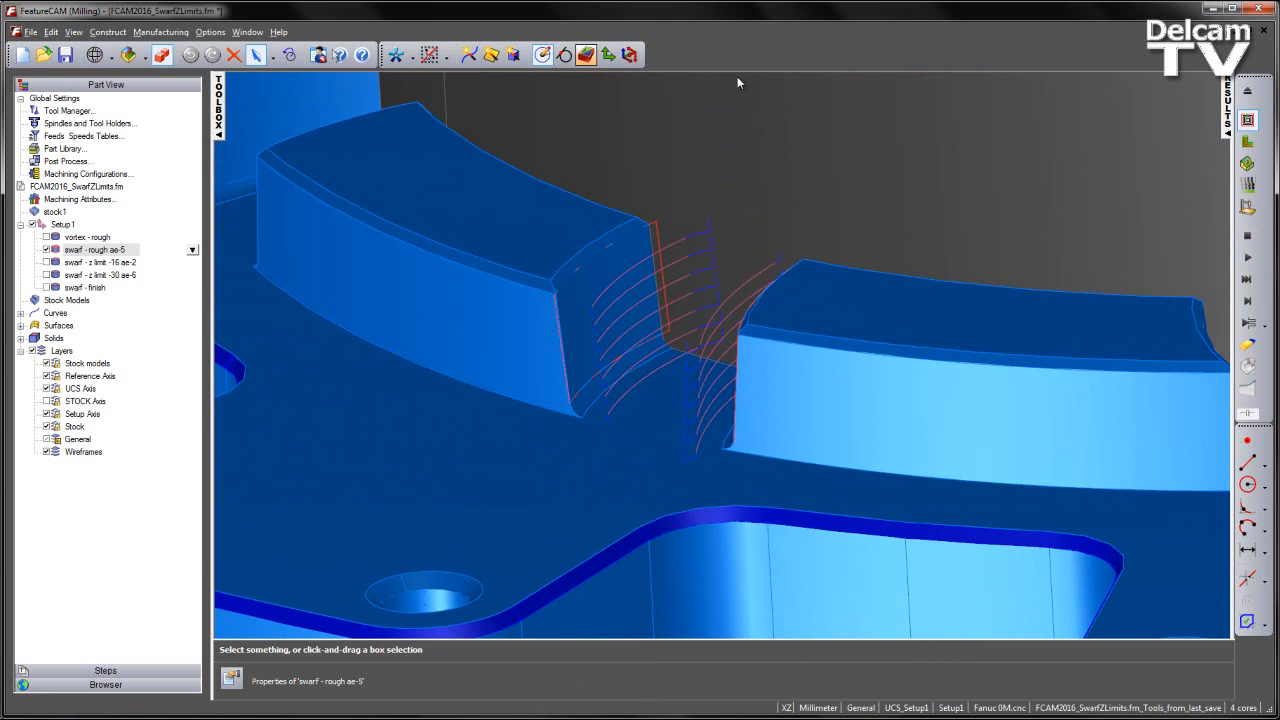
Simulate swarf - rough ae-5 on the slot walls, clear it, and disable the operation
{"action": "left_click", "coordinate": [1248, 165]}
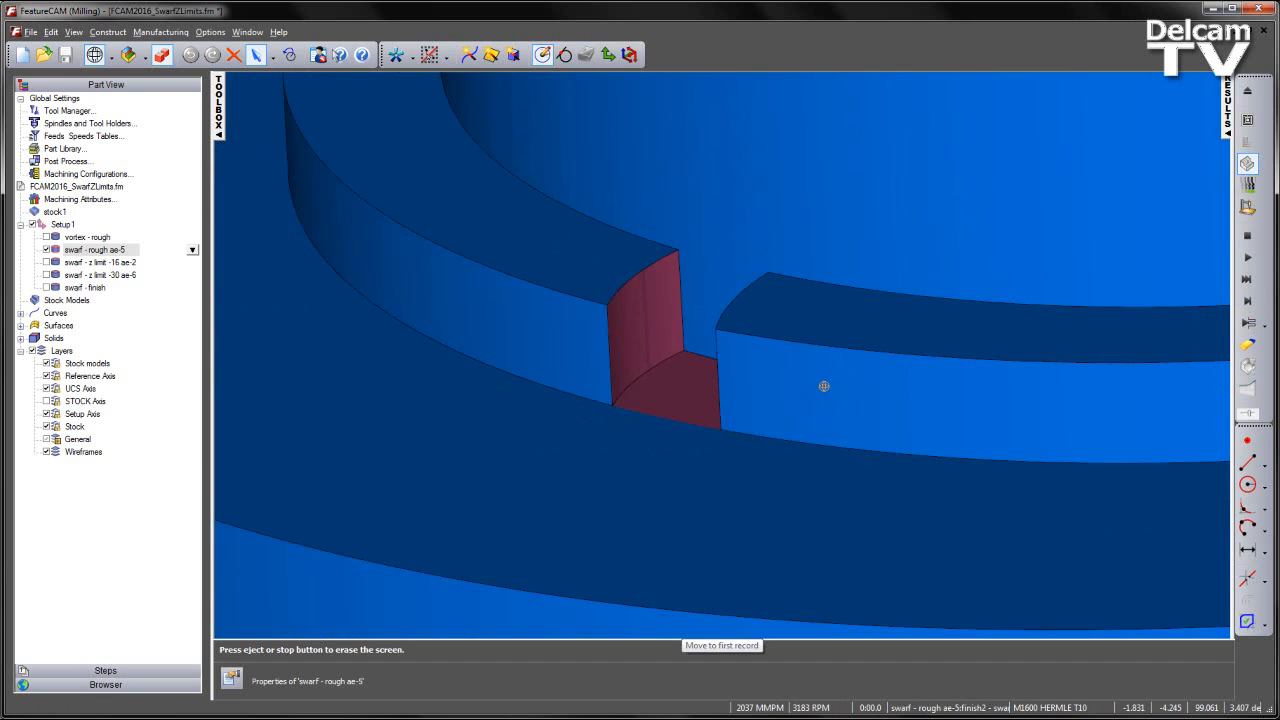
{"action": "mouse_move", "coordinate": [822, 378]}
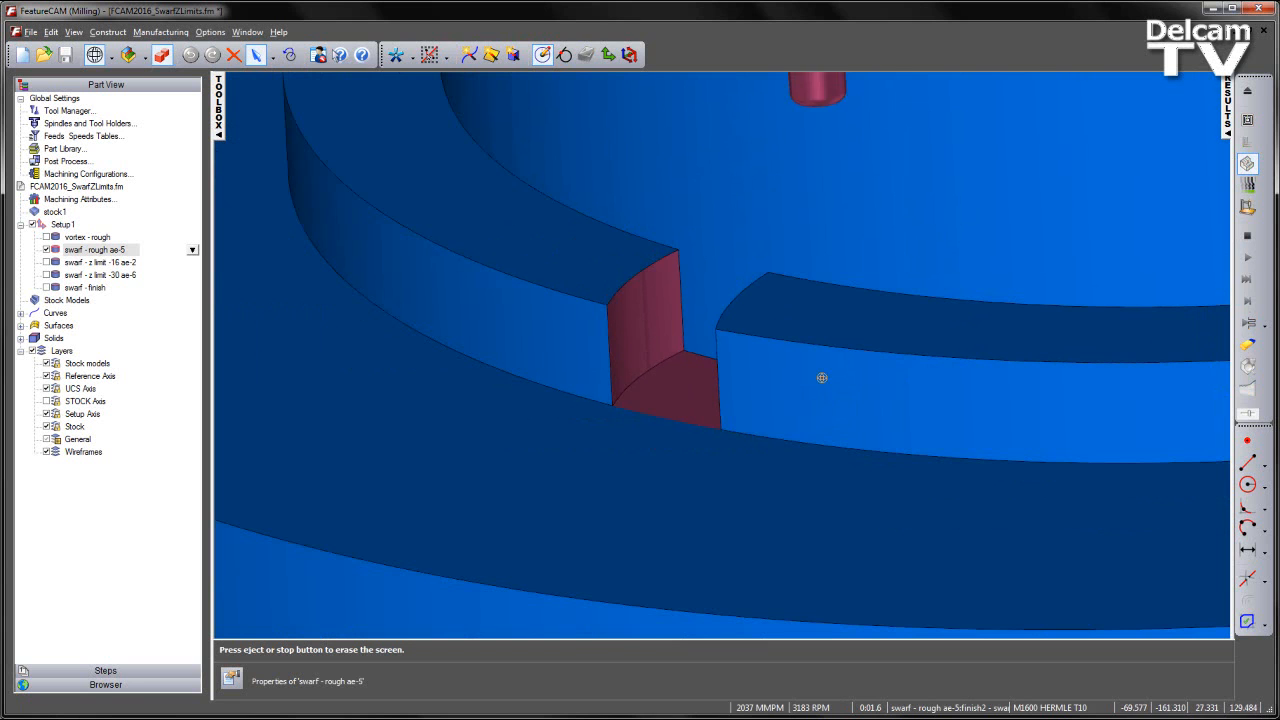
{"action": "left_click", "coordinate": [73, 32]}
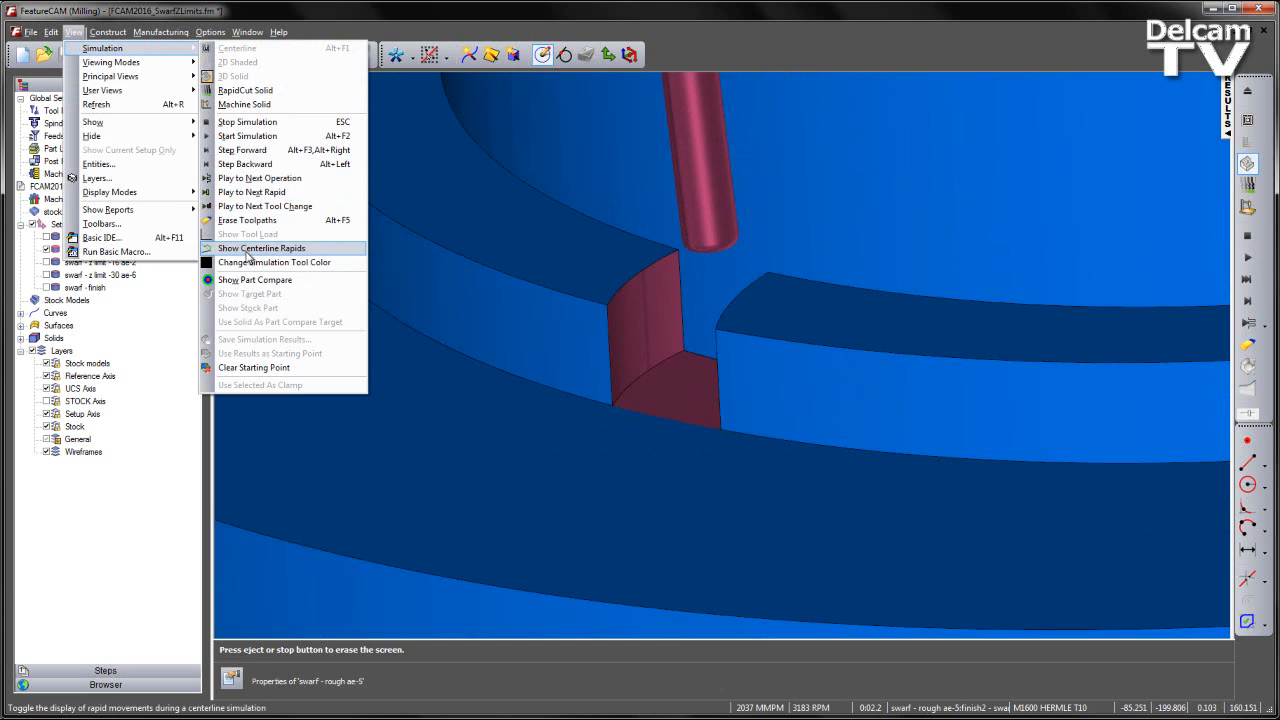
{"action": "left_click", "coordinate": [261, 248]}
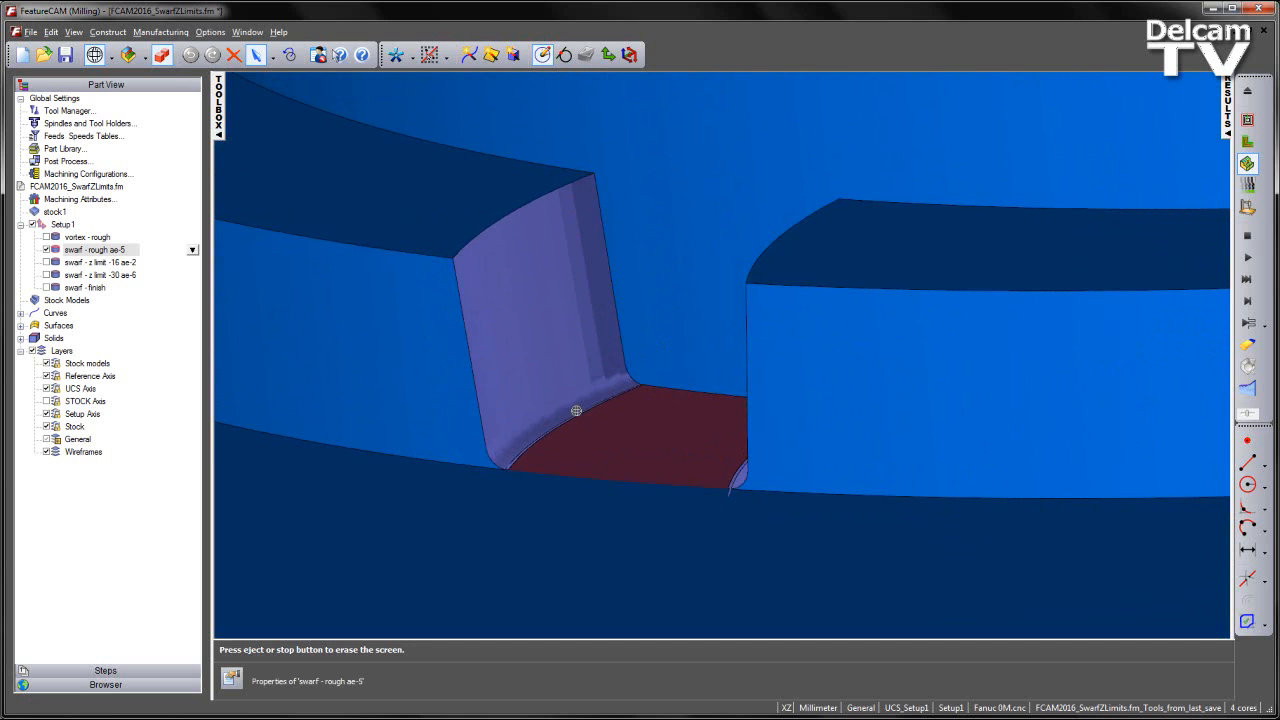
{"action": "mouse_move", "coordinate": [513, 207]}
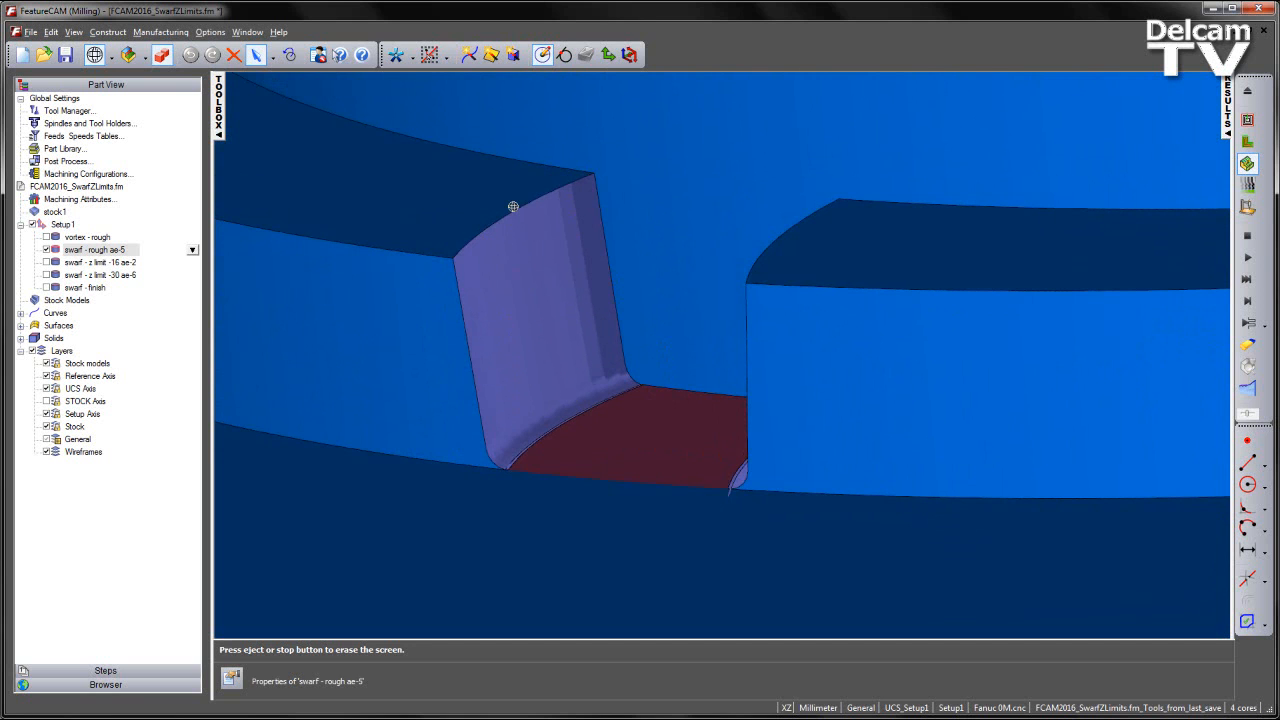
{"action": "mouse_move", "coordinate": [507, 217]}
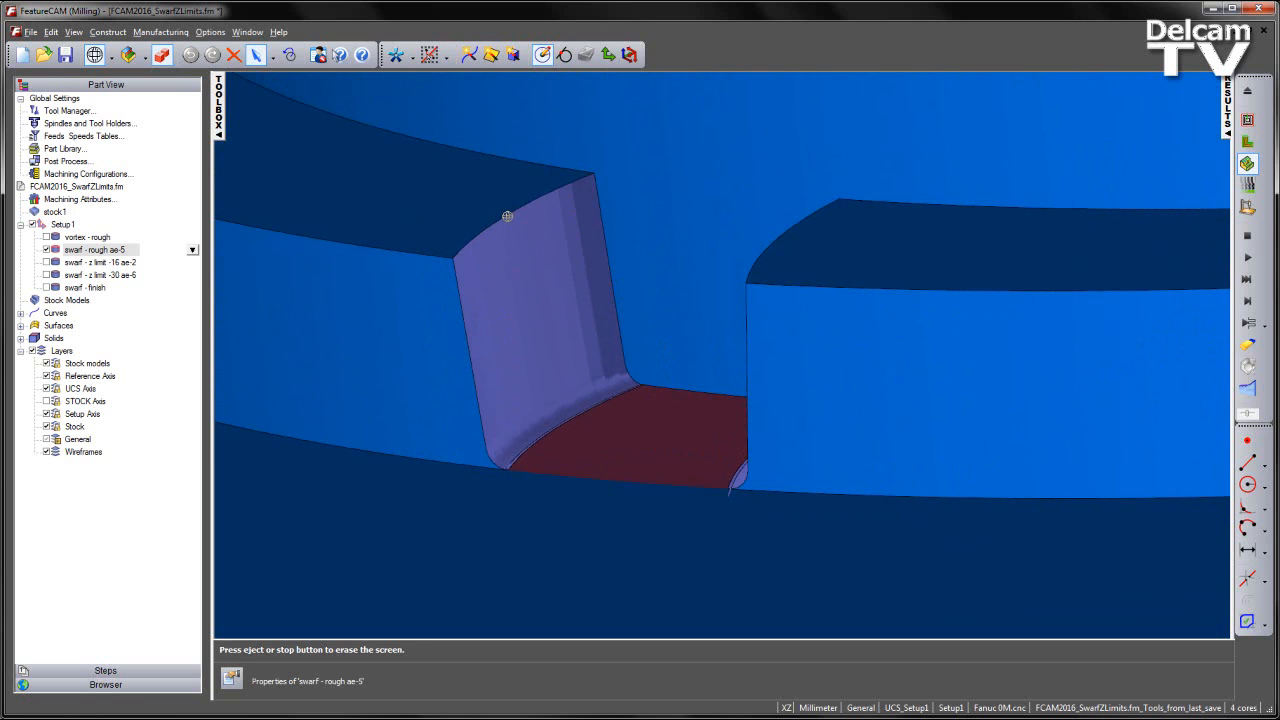
{"action": "mouse_move", "coordinate": [547, 228]}
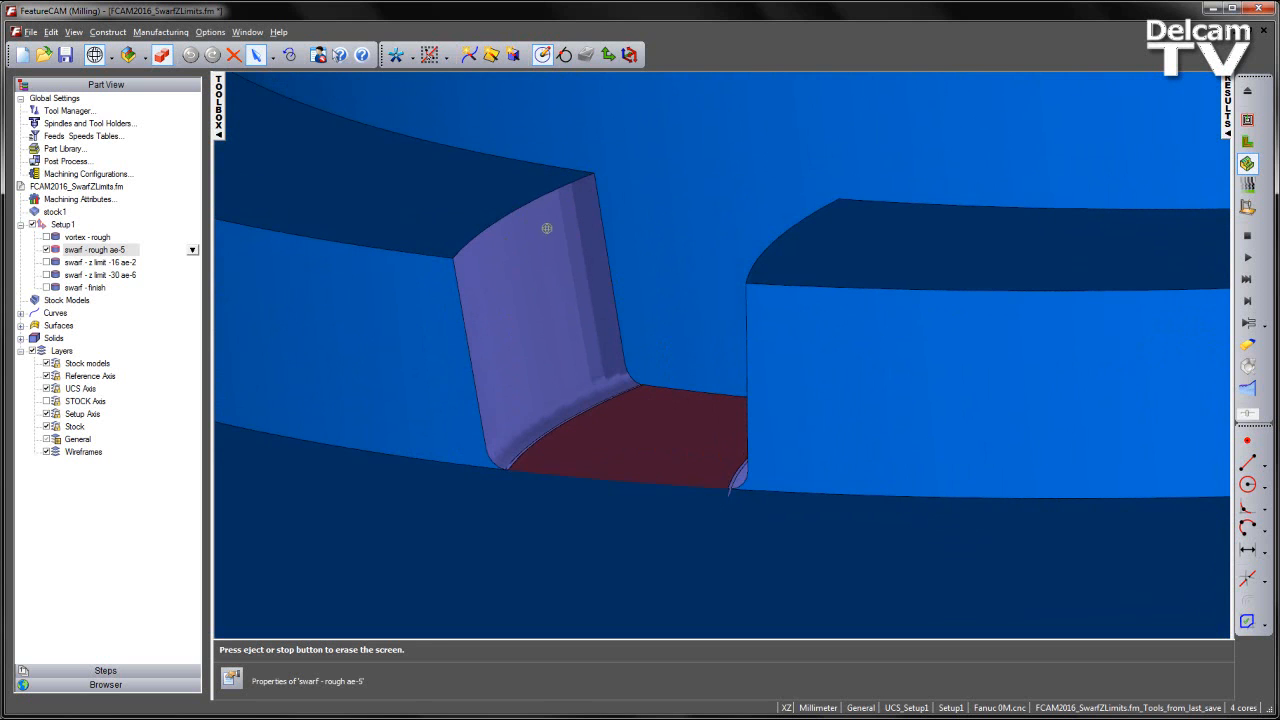
{"action": "mouse_move", "coordinate": [557, 393]}
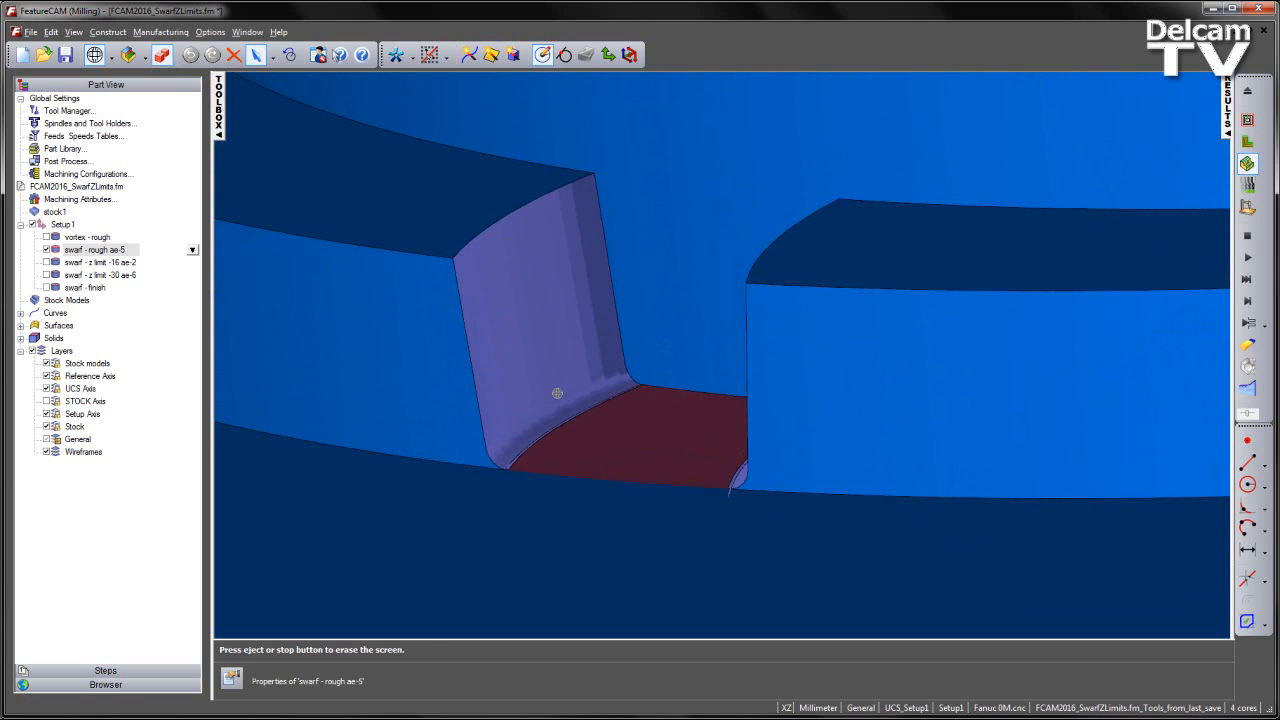
{"action": "mouse_move", "coordinate": [525, 285]}
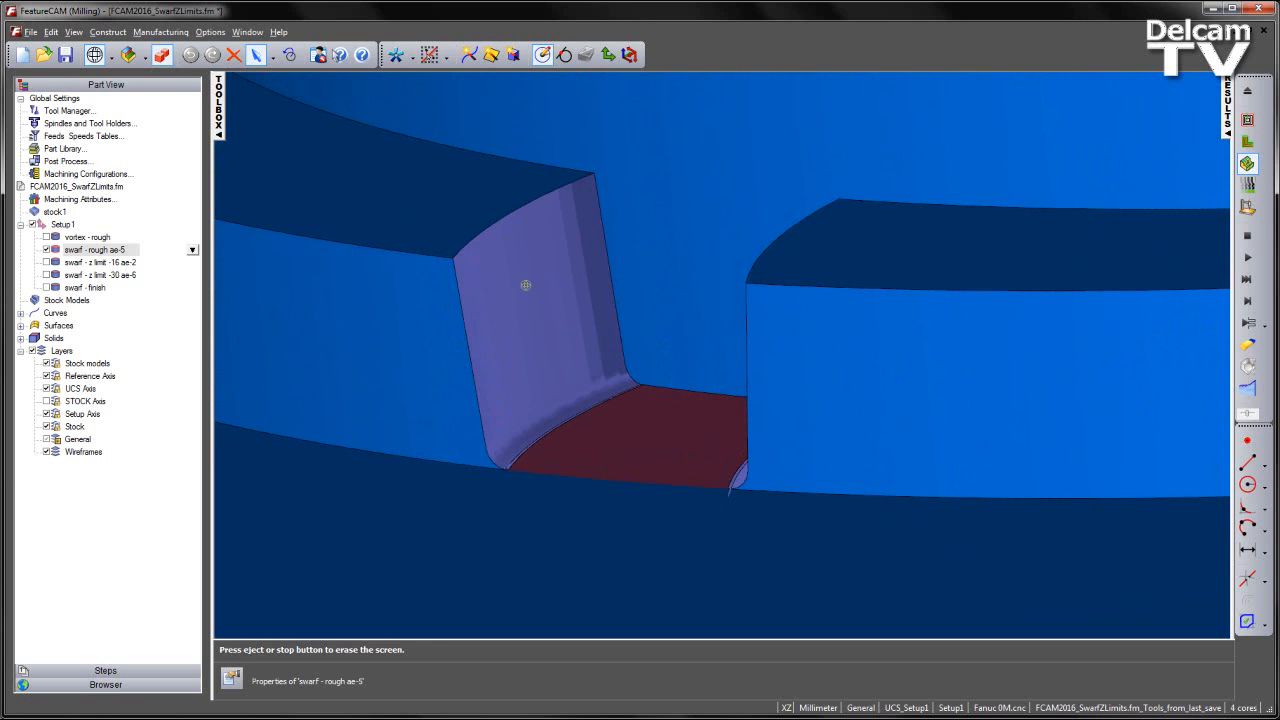
{"action": "mouse_move", "coordinate": [542, 390]}
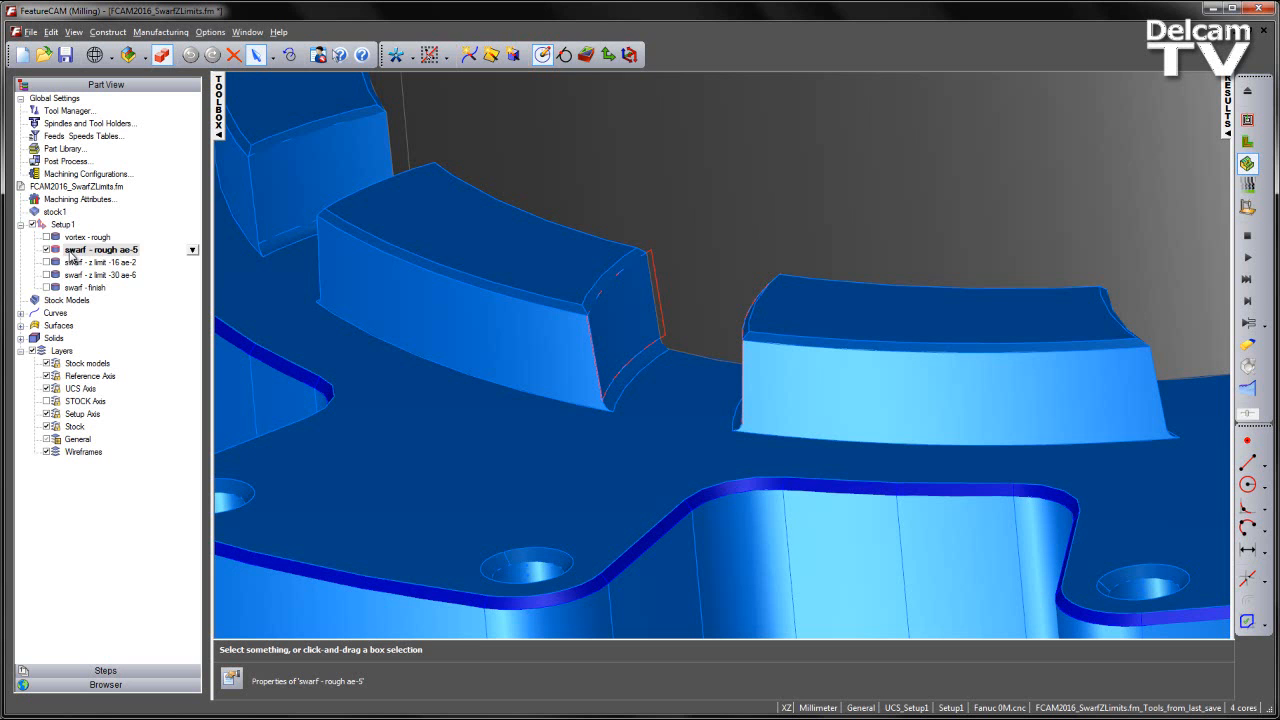
{"action": "left_click", "coordinate": [100, 249]}
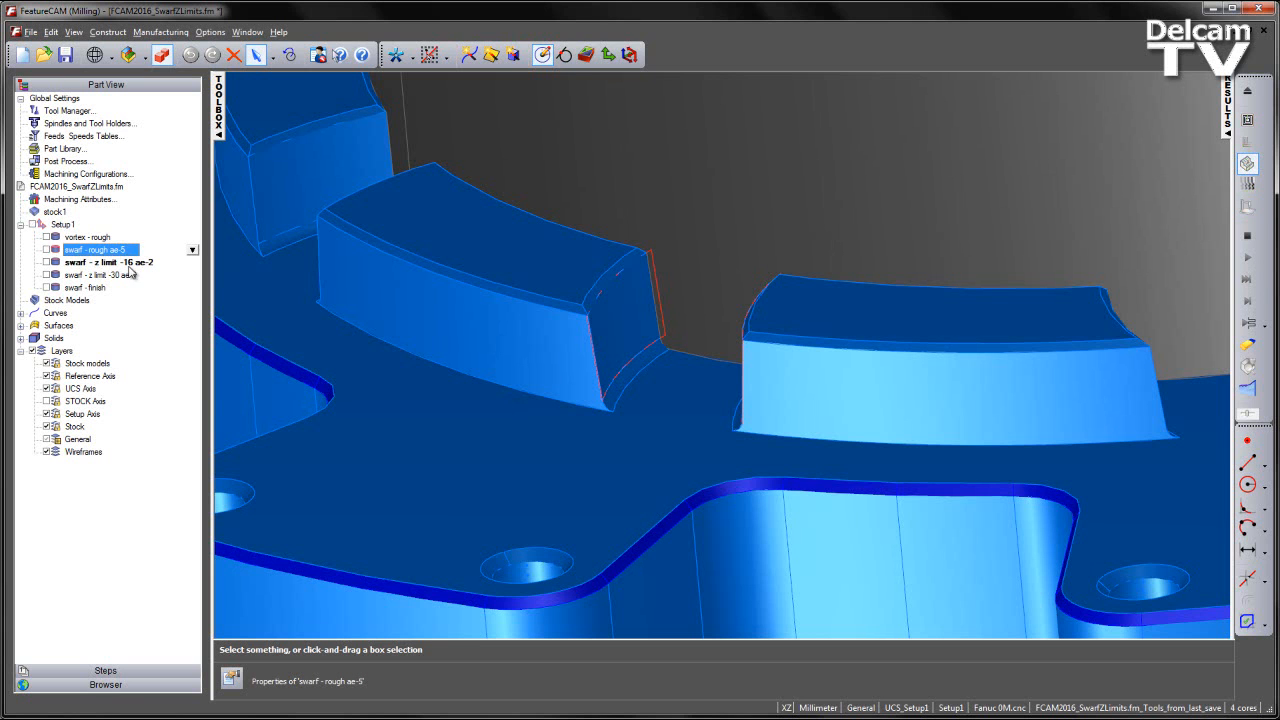
Enable swarf - z limit -16 ae-2 and pick its finish2 Z end from the slot wall
{"action": "left_click", "coordinate": [108, 262]}
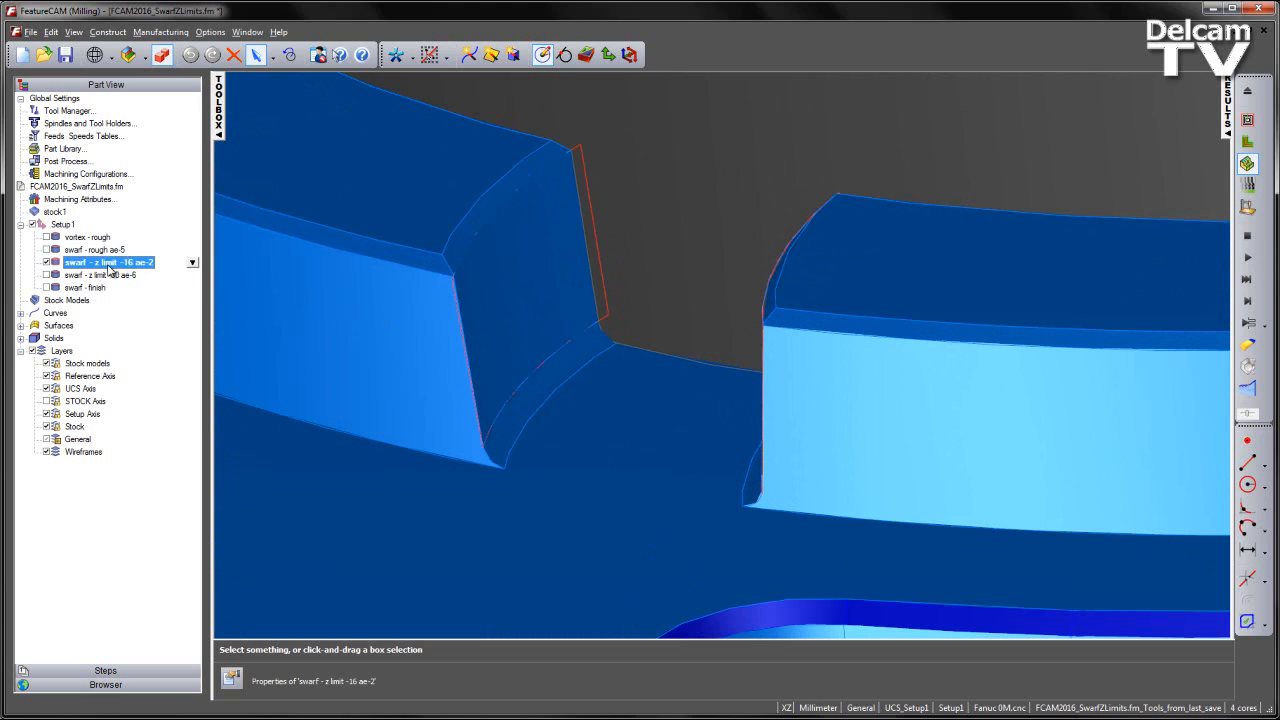
{"action": "double_click", "coordinate": [108, 262]}
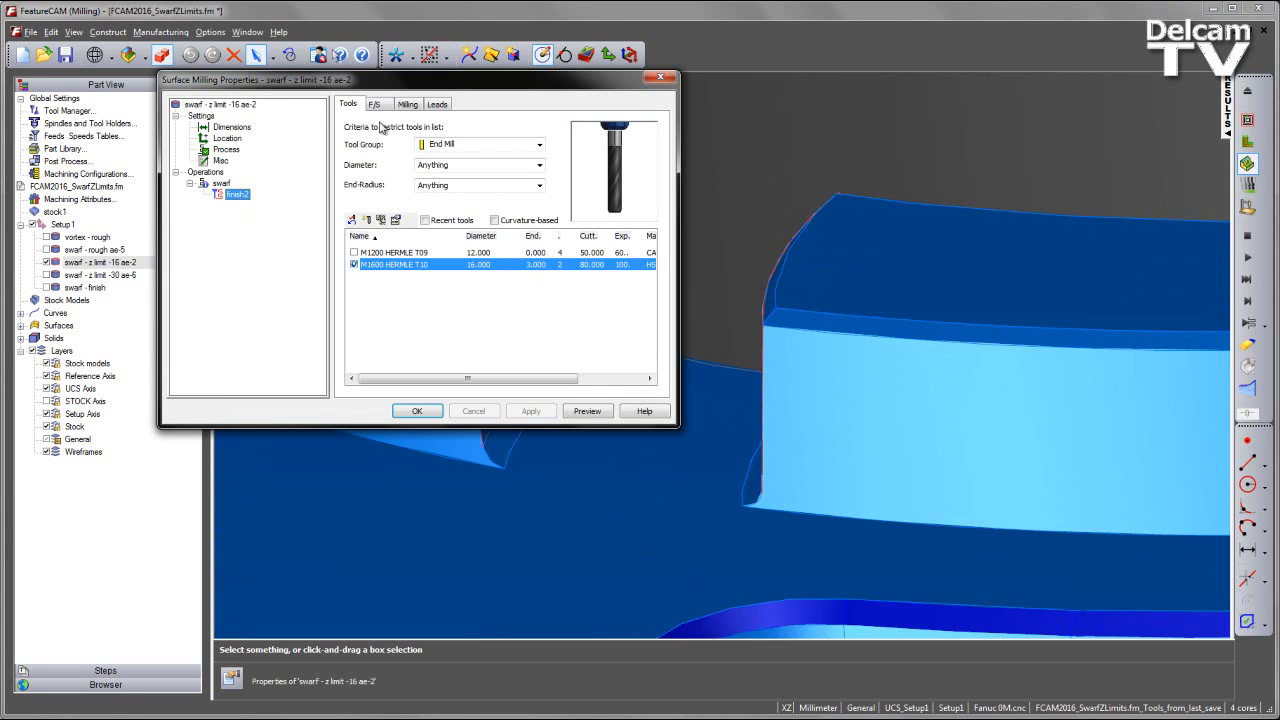
{"action": "left_click", "coordinate": [407, 104]}
{"action": "type", "text": "-30"}
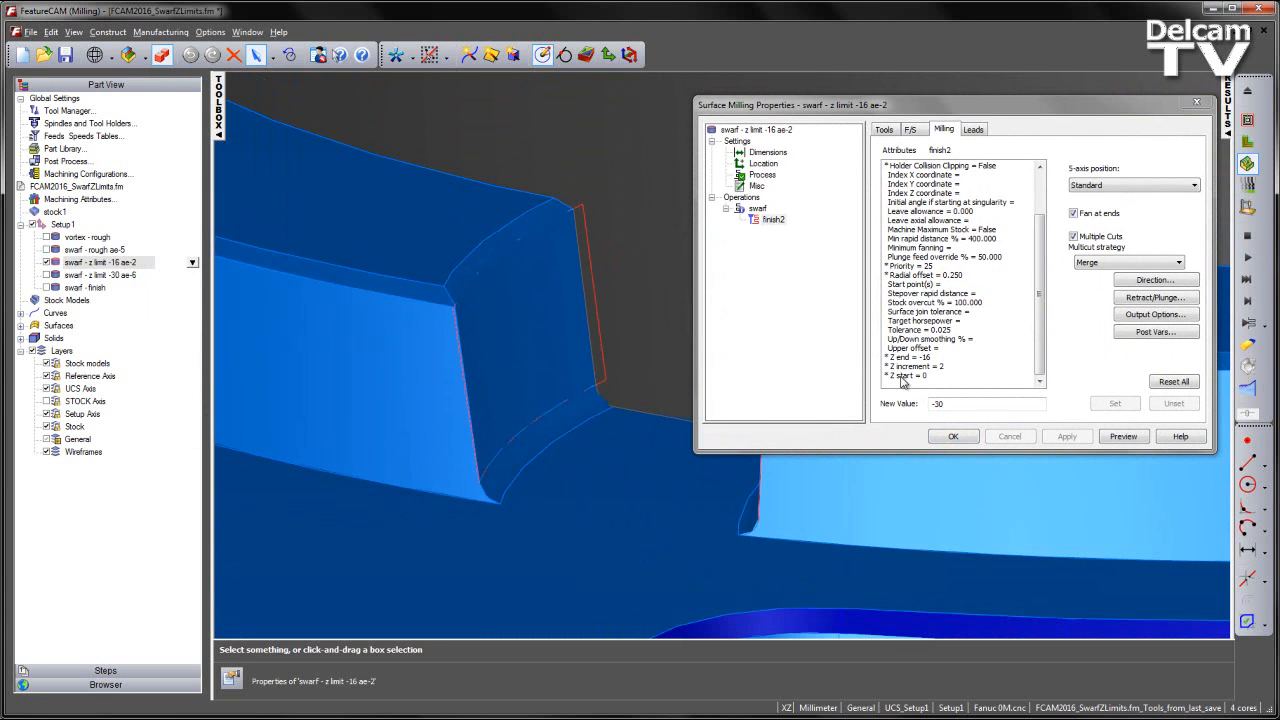
{"action": "mouse_move", "coordinate": [907, 357]}
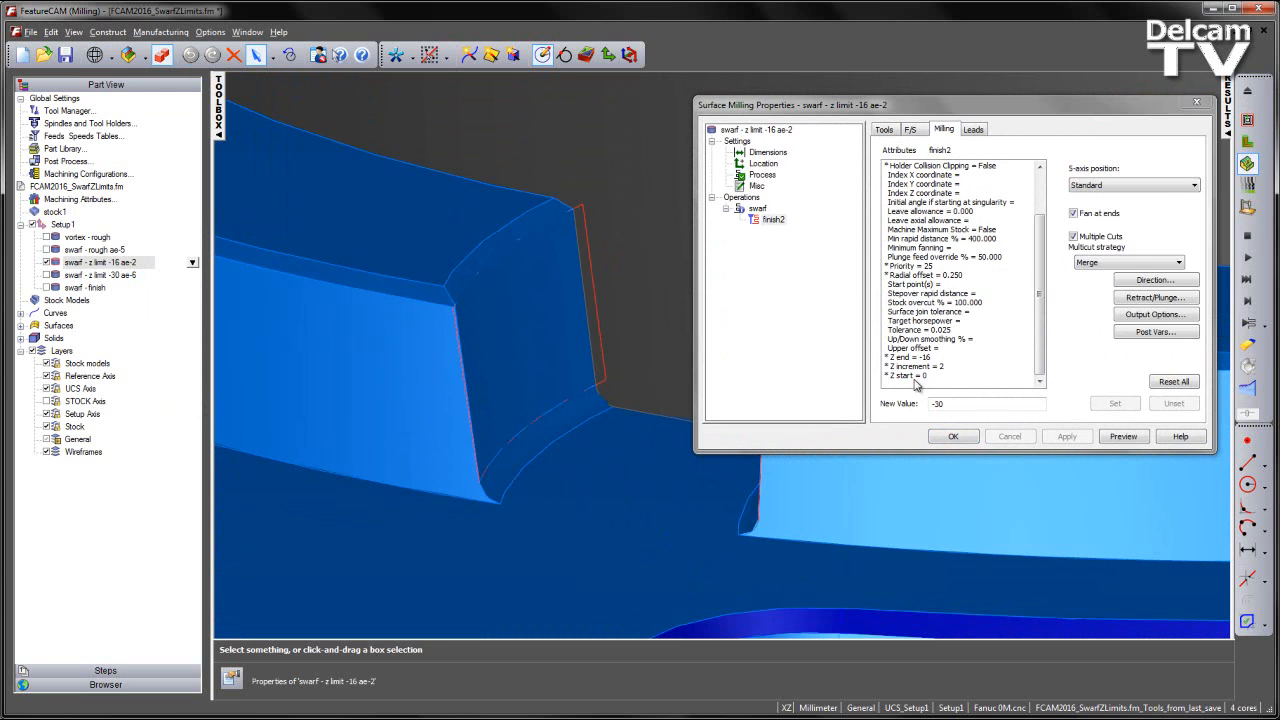
{"action": "left_click", "coordinate": [908, 375]}
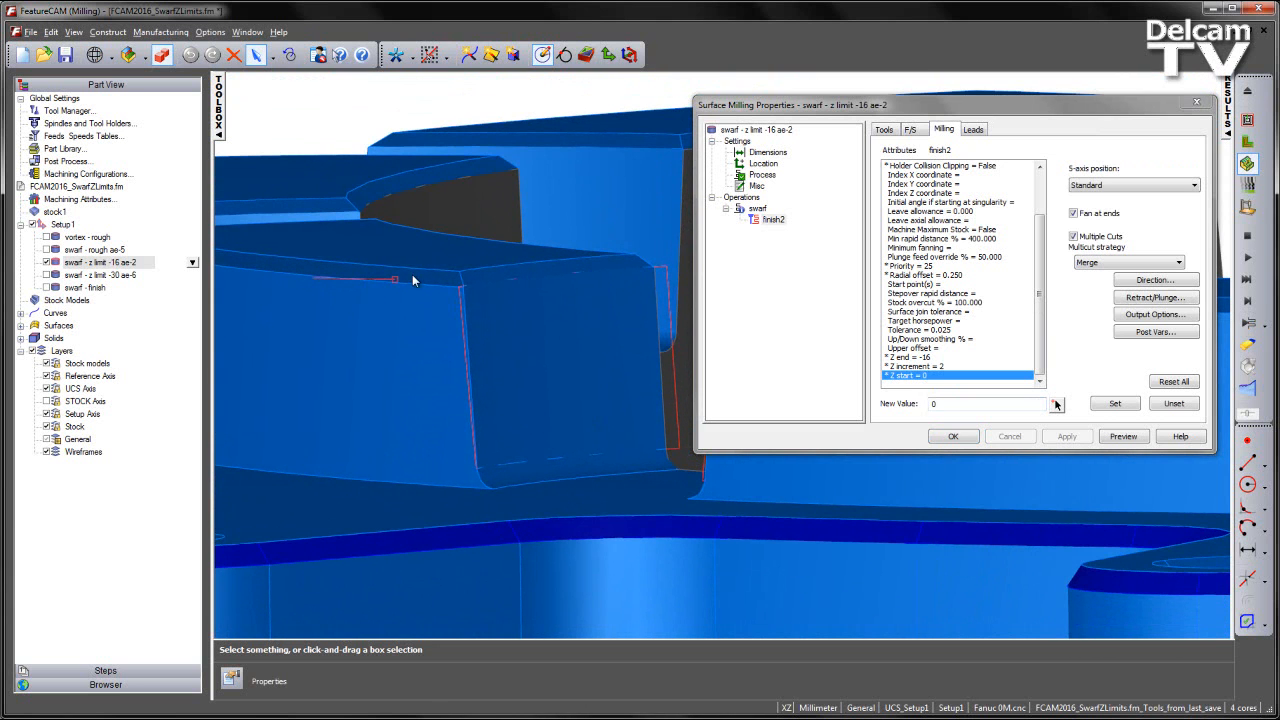
{"action": "mouse_move", "coordinate": [421, 291]}
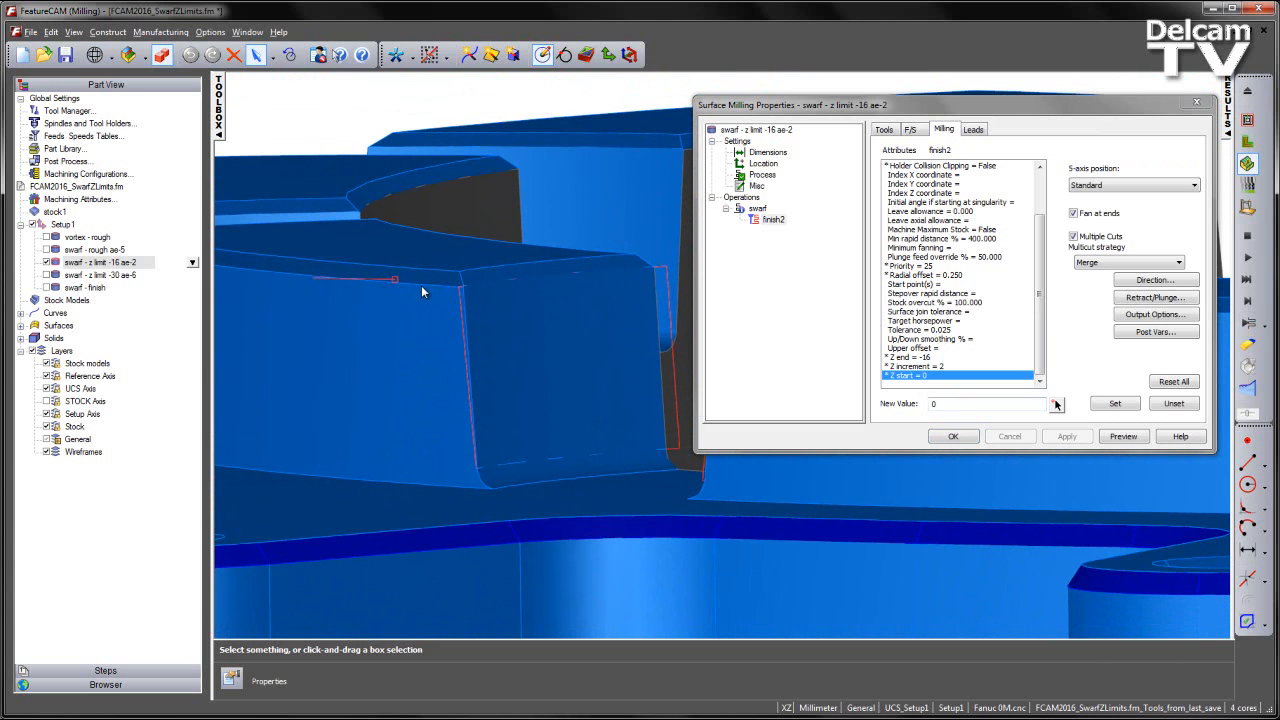
{"action": "left_click", "coordinate": [952, 436]}
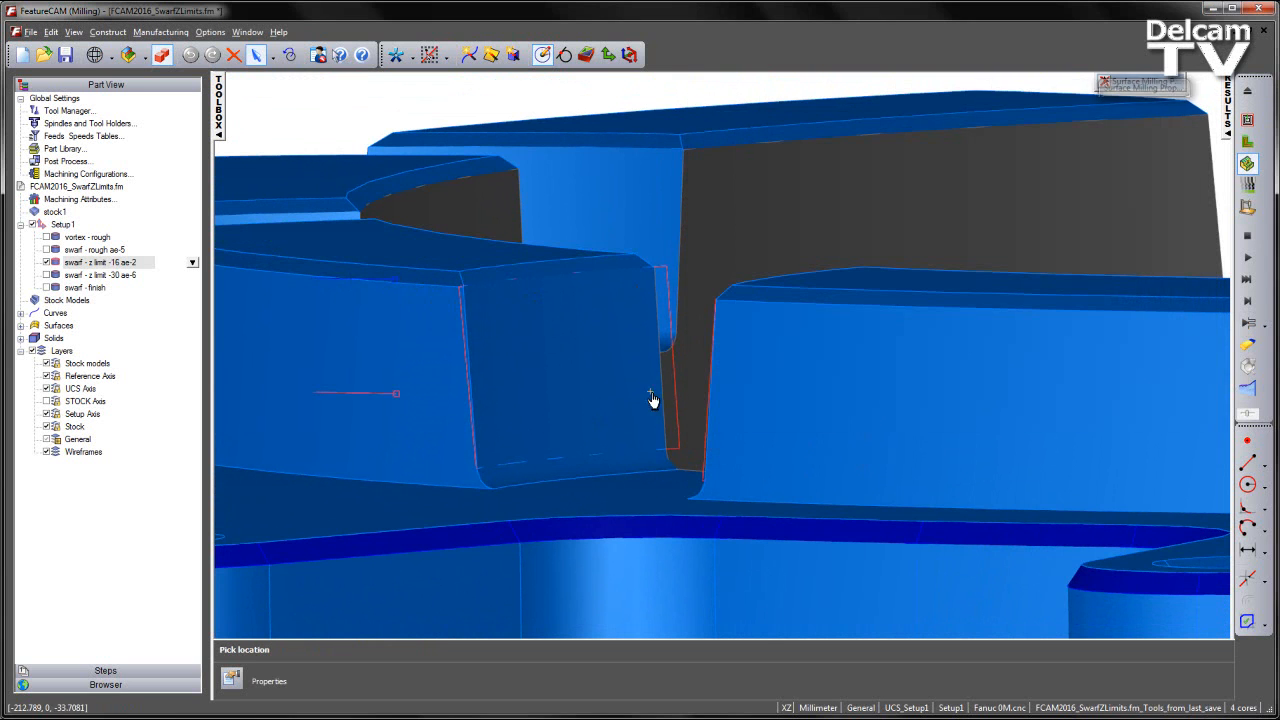
{"action": "double_click", "coordinate": [99, 262]}
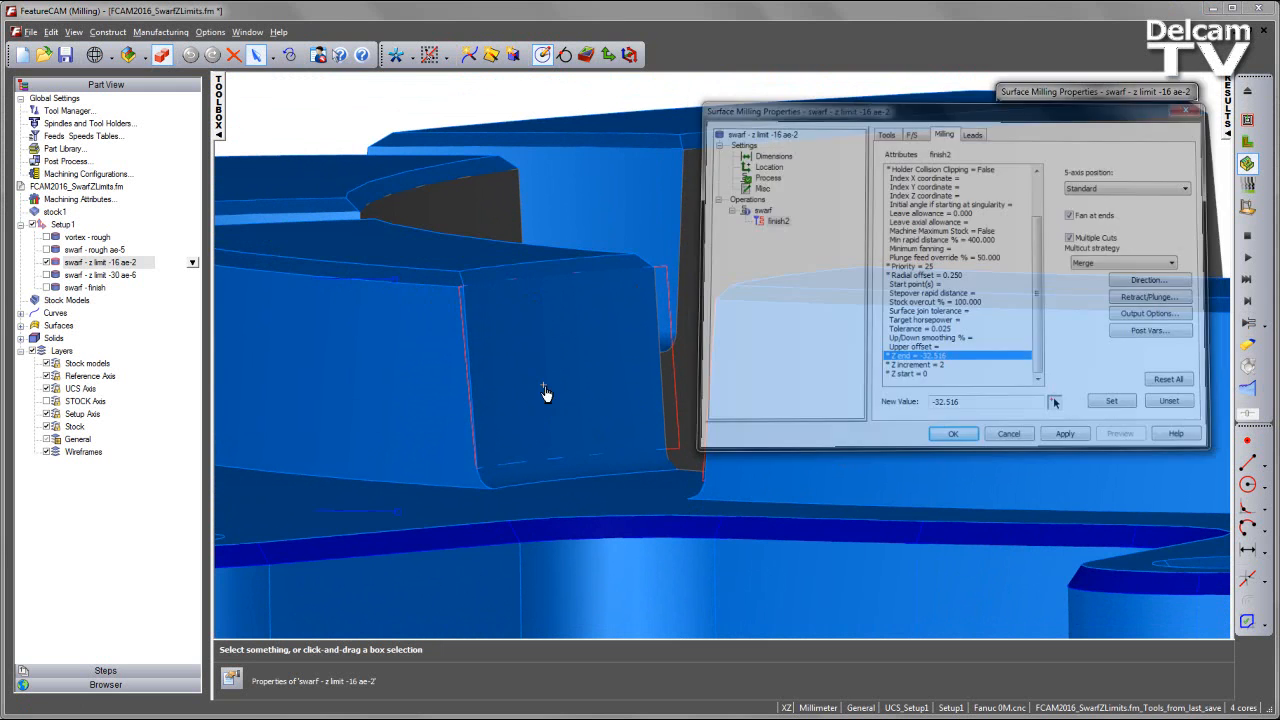
{"action": "left_click", "coordinate": [951, 433]}
{"action": "type", "text": "-16"}
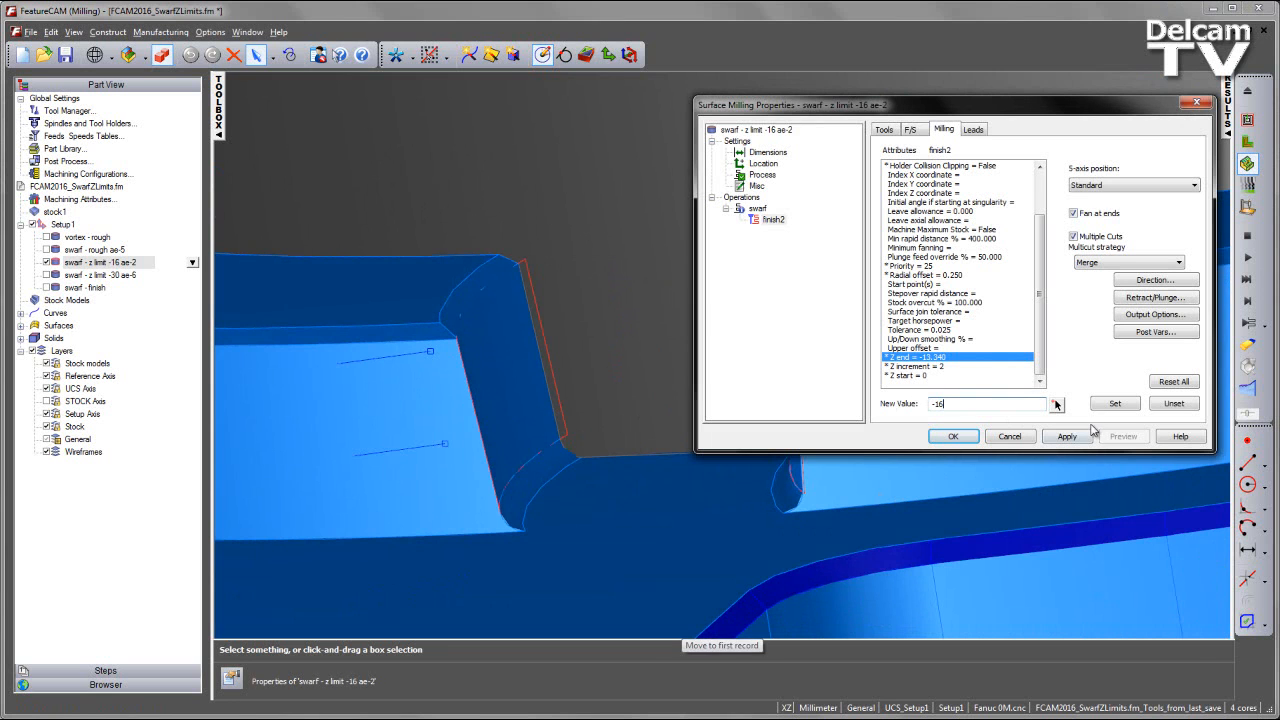
Apply Z end -16 and view the depth-limited swarf passes on the walls
{"action": "left_click", "coordinate": [1114, 403]}
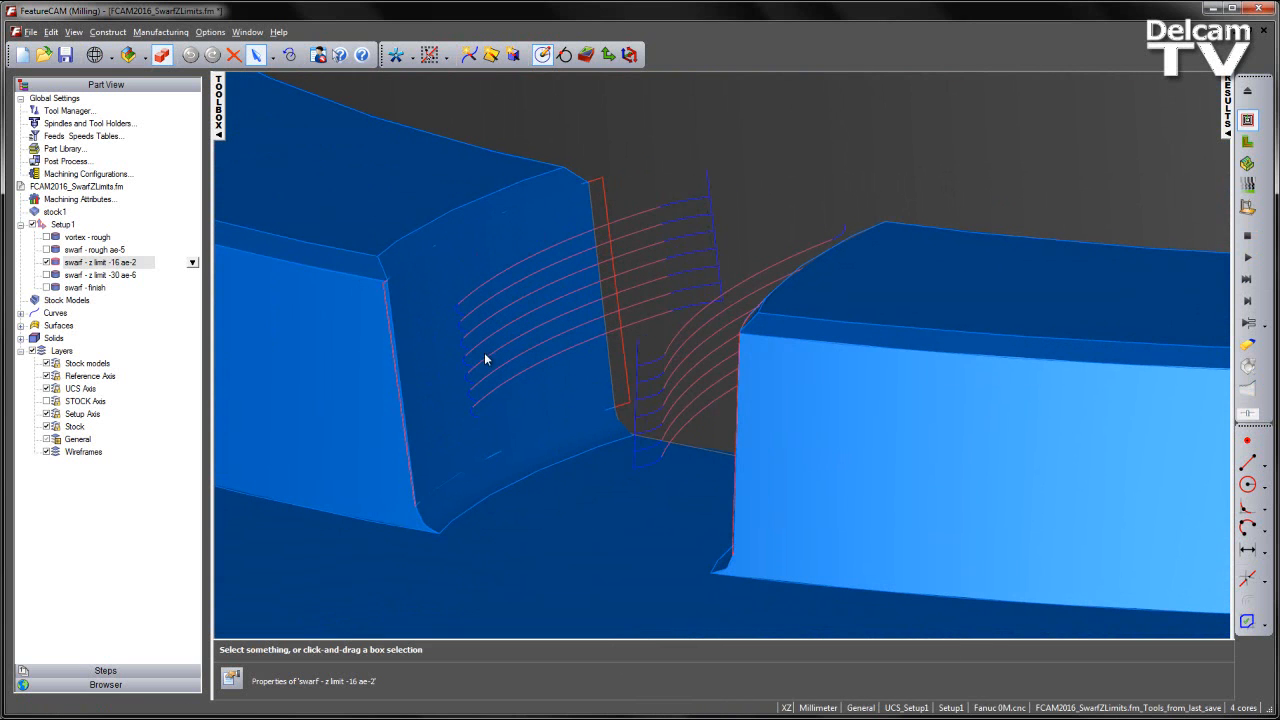
{"action": "left_click_drag", "start_coordinate": [485, 358], "coordinate": [529, 393]}
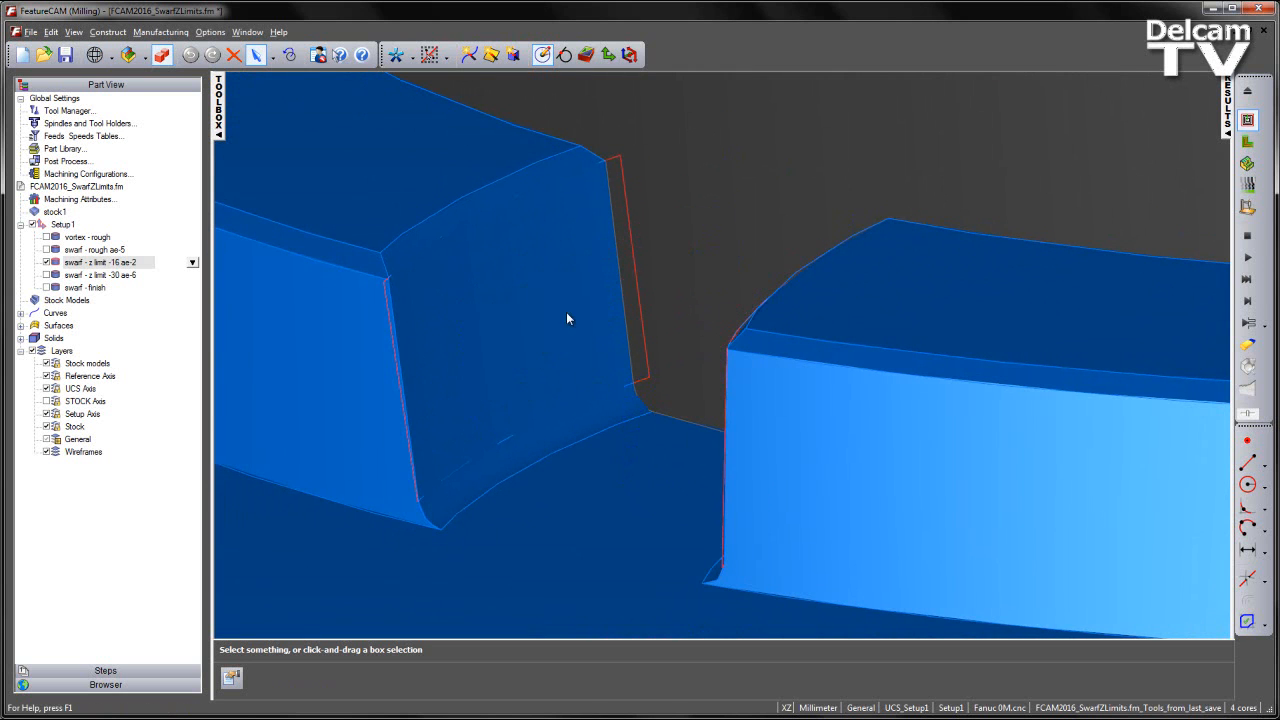
Enable swarf - z limit -30 ae-6 (Z start -16, Z end -30) and start simulating
{"action": "left_click", "coordinate": [100, 275]}
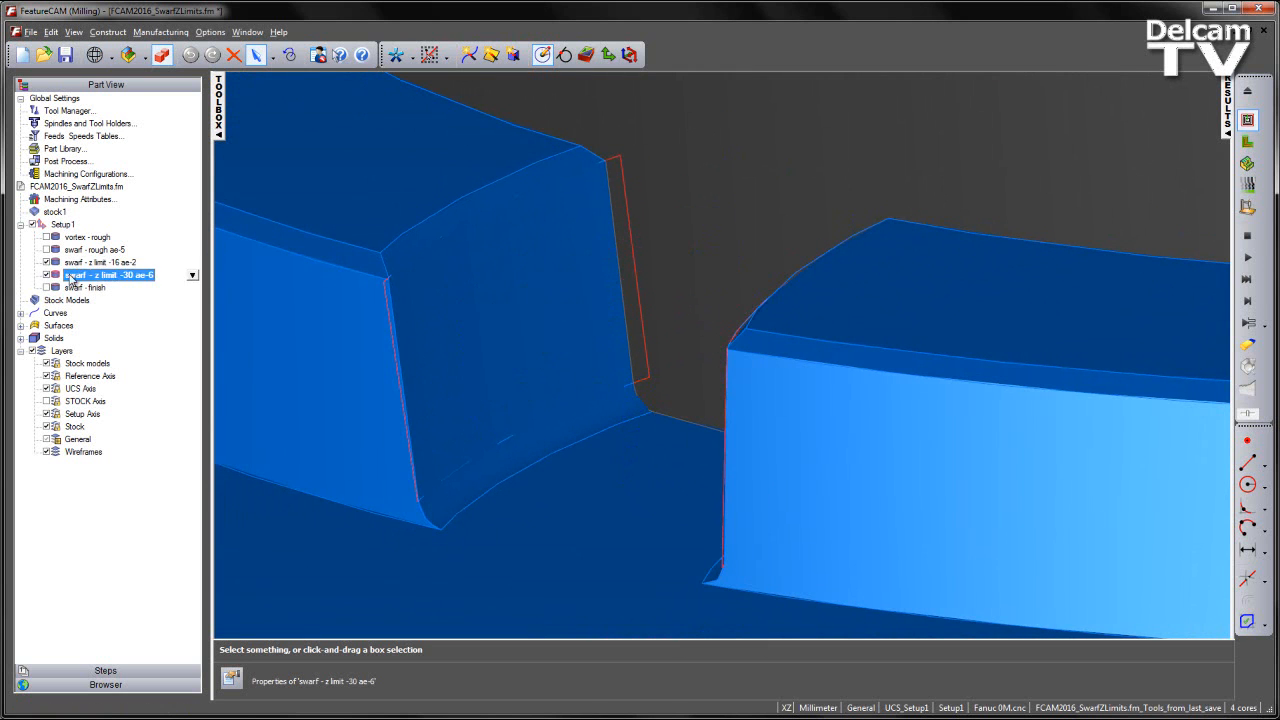
{"action": "double_click", "coordinate": [108, 275]}
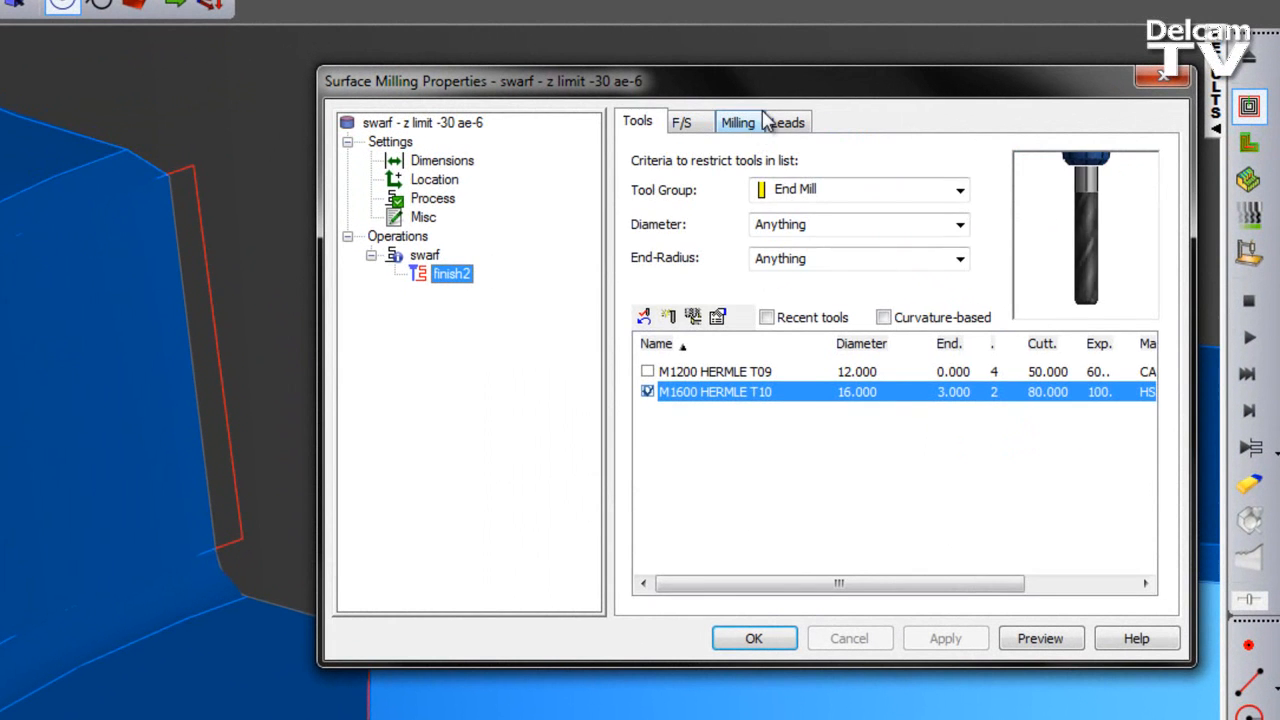
{"action": "left_click", "coordinate": [738, 121]}
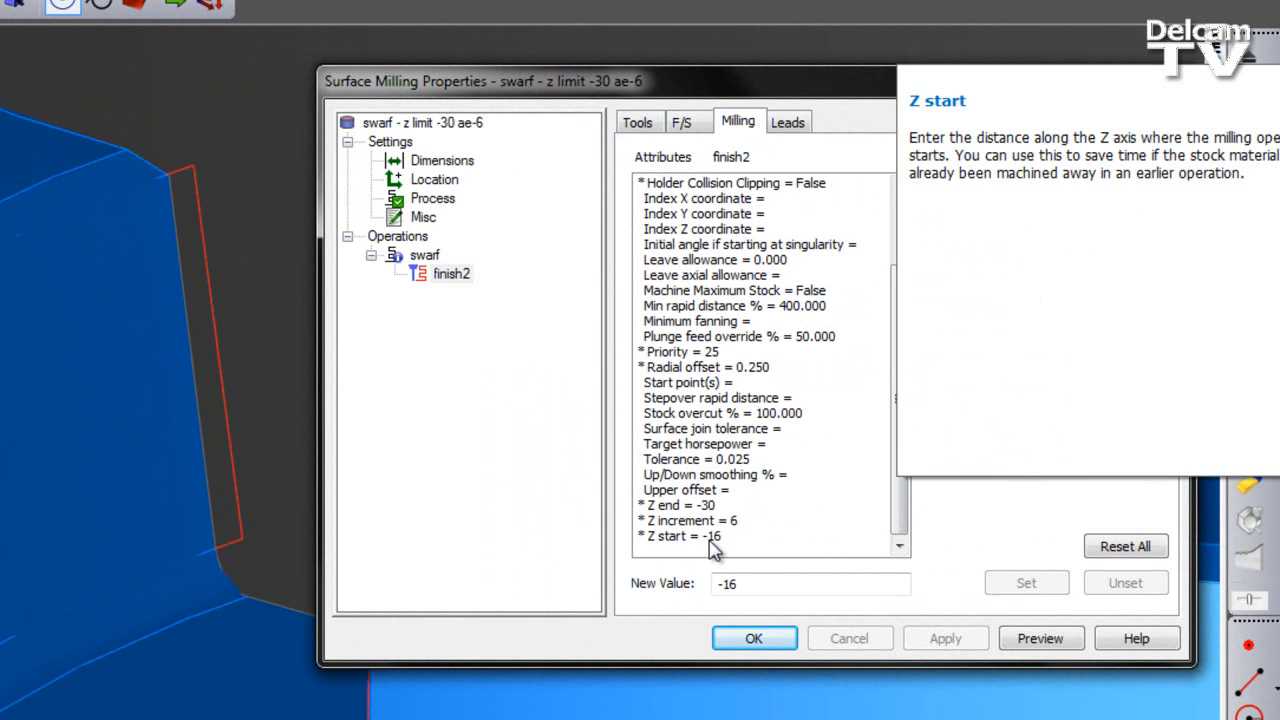
{"action": "mouse_move", "coordinate": [712, 550]}
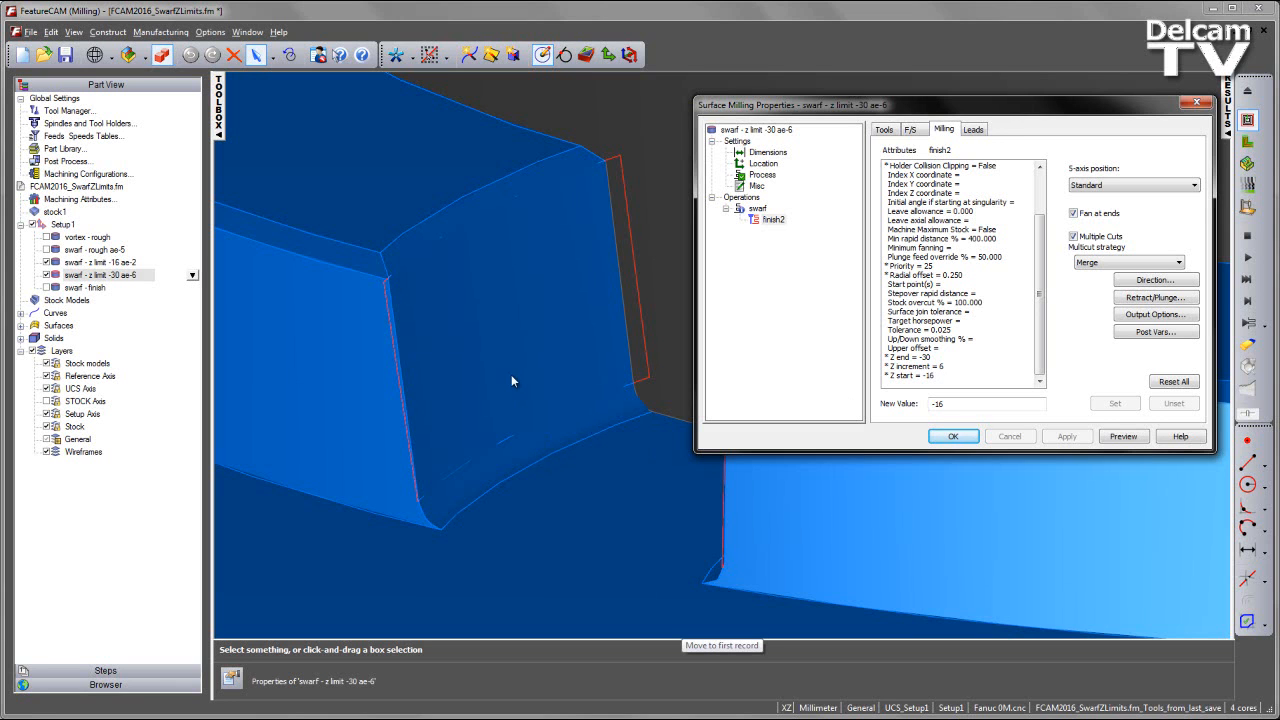
{"action": "mouse_move", "coordinate": [527, 442]}
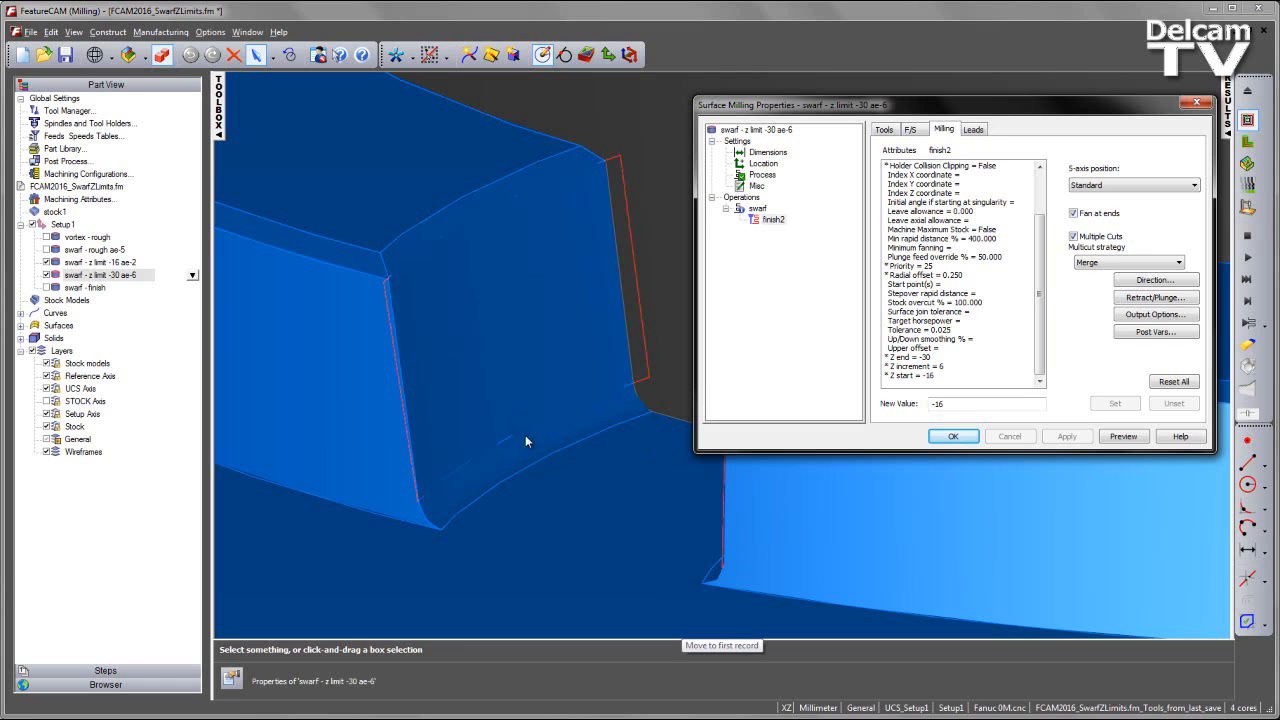
{"action": "left_click", "coordinate": [951, 436]}
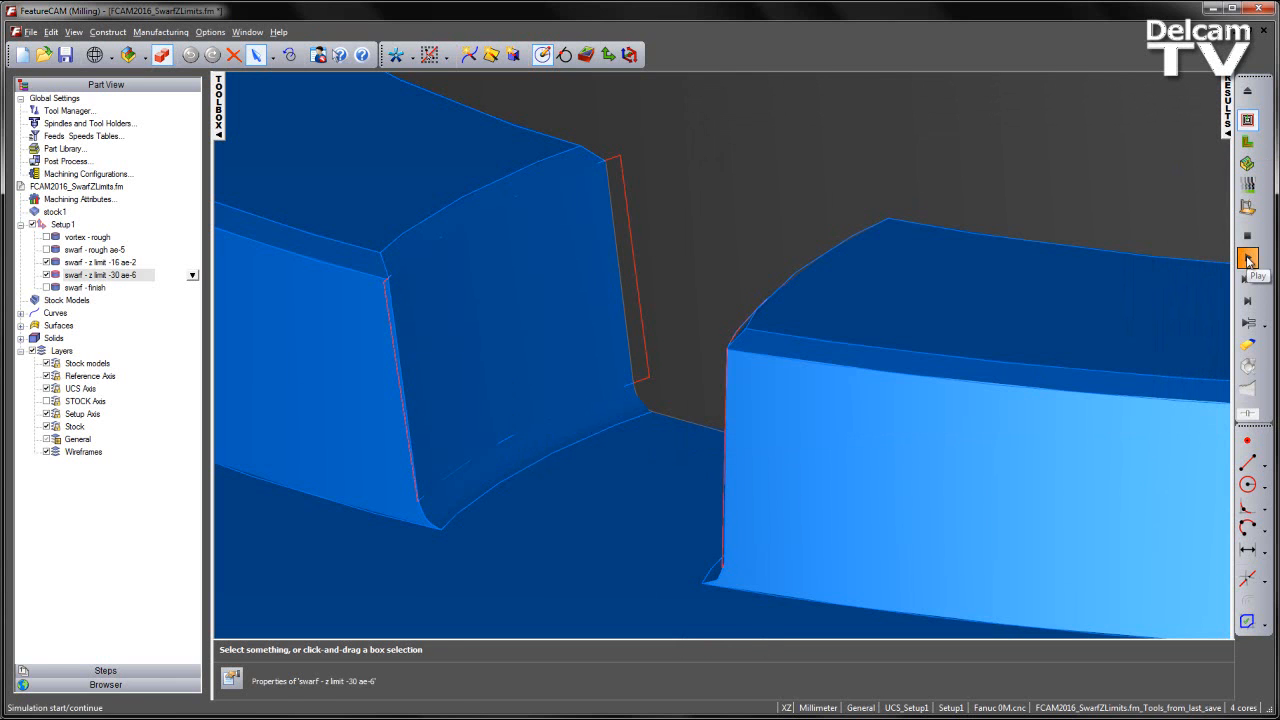
{"action": "left_click", "coordinate": [1247, 260]}
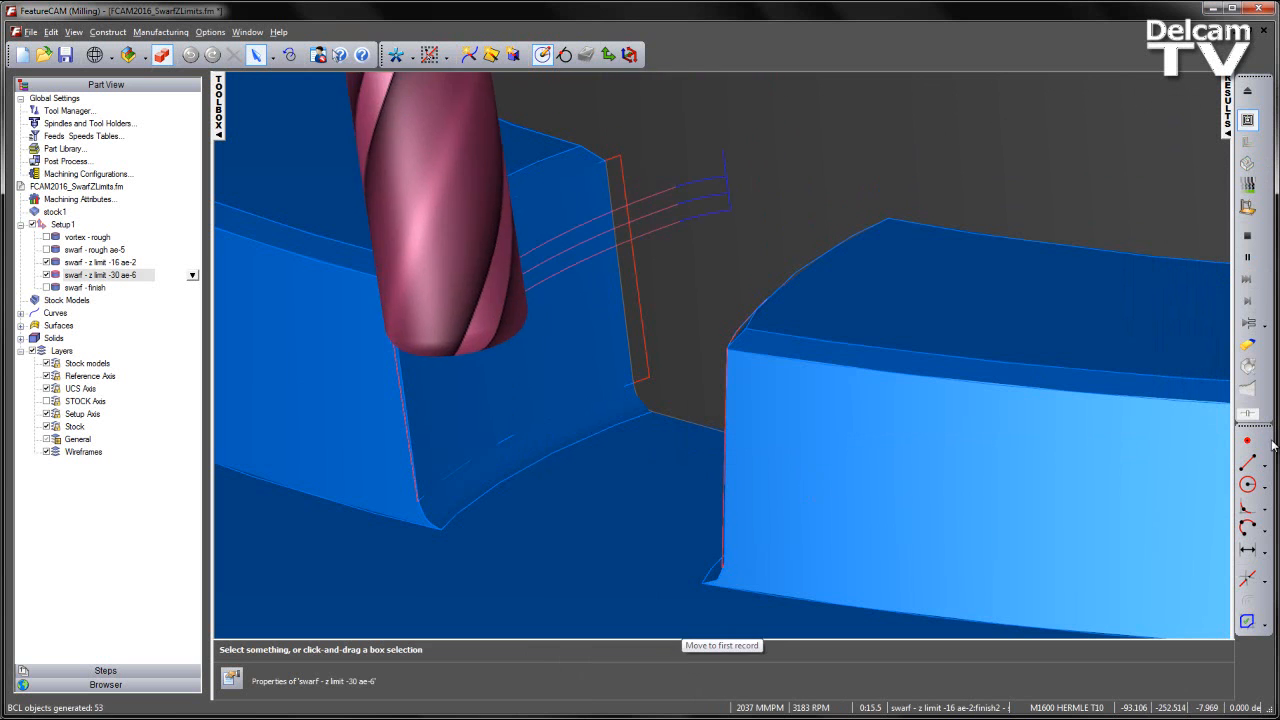